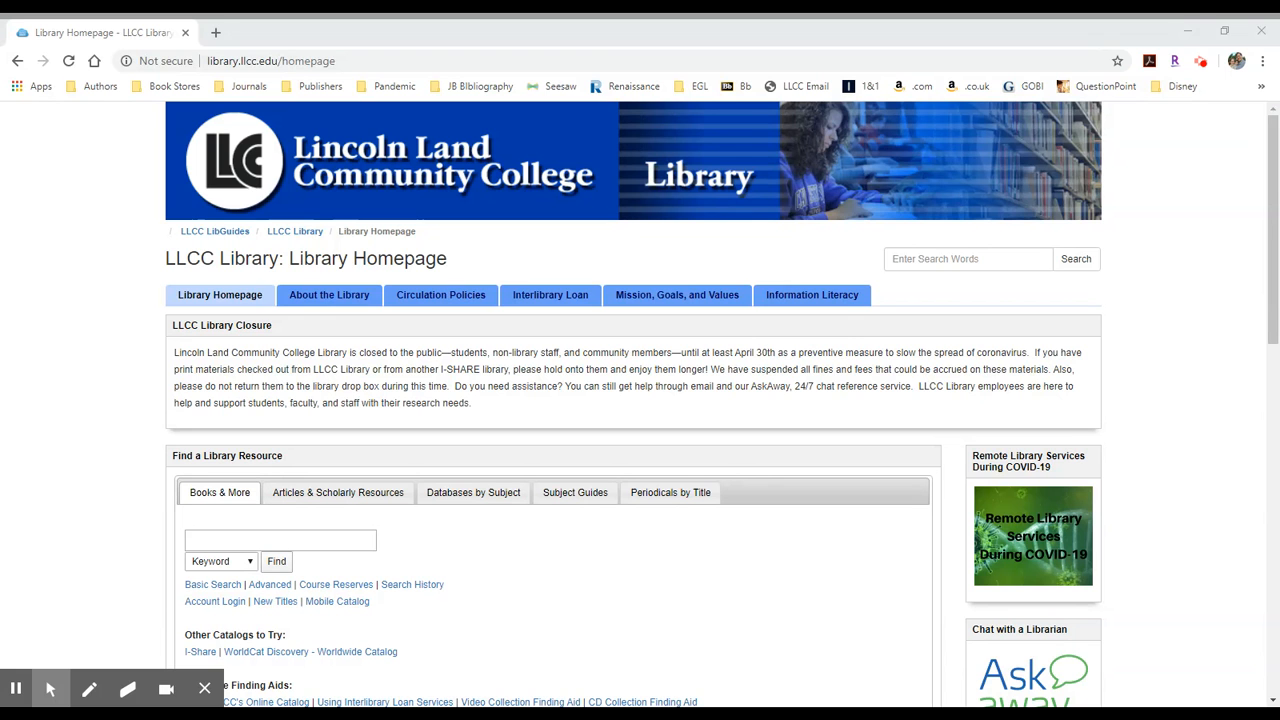
{"action": "mouse_move", "coordinate": [364, 434]}
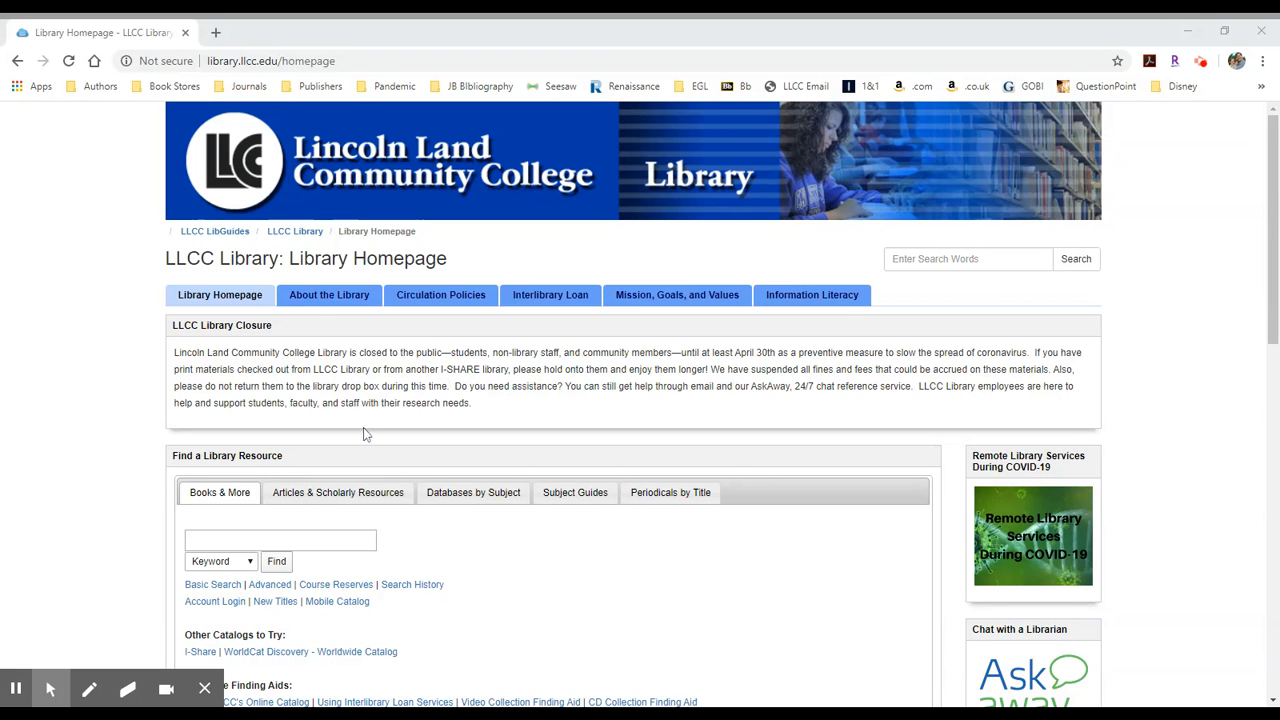
{"action": "mouse_move", "coordinate": [338, 492]}
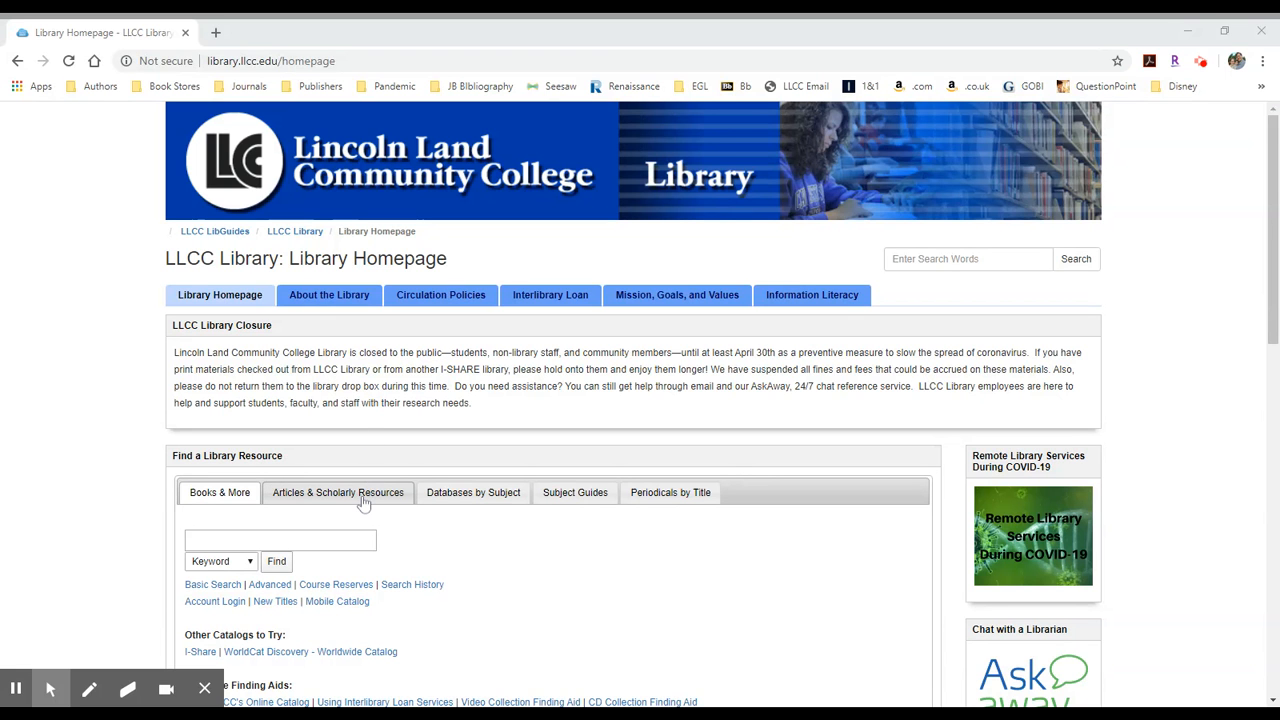
From Articles & Scholarly Resources, choose Credo Reference in the Online Reference list and launch it
{"action": "left_click", "coordinate": [338, 492]}
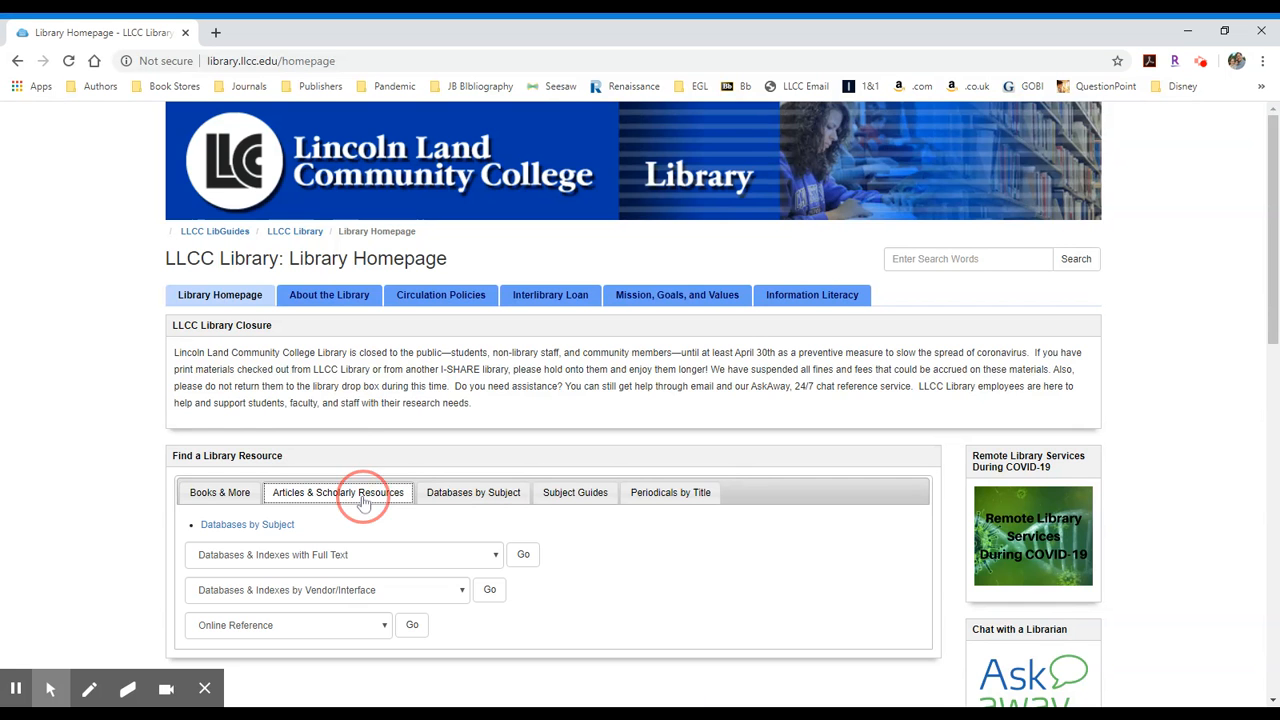
{"action": "scroll", "scroll_direction": "down", "scroll_amount": 3}
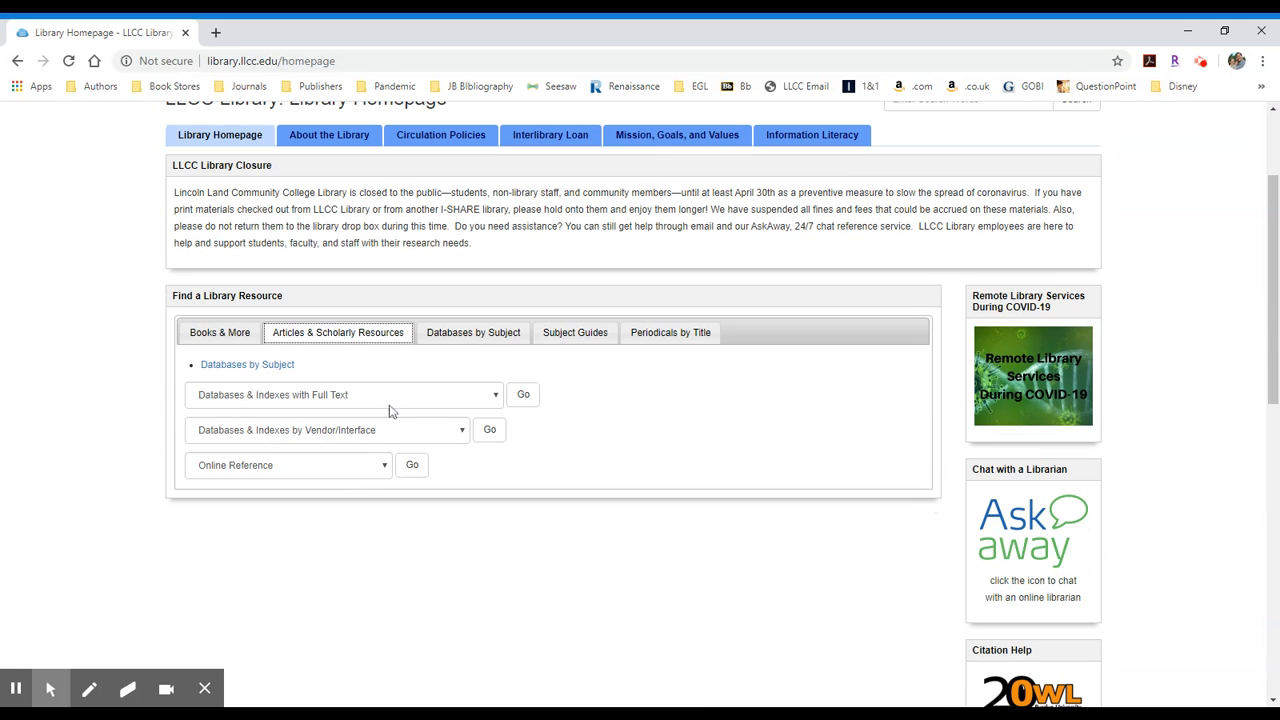
{"action": "left_click", "coordinate": [340, 394]}
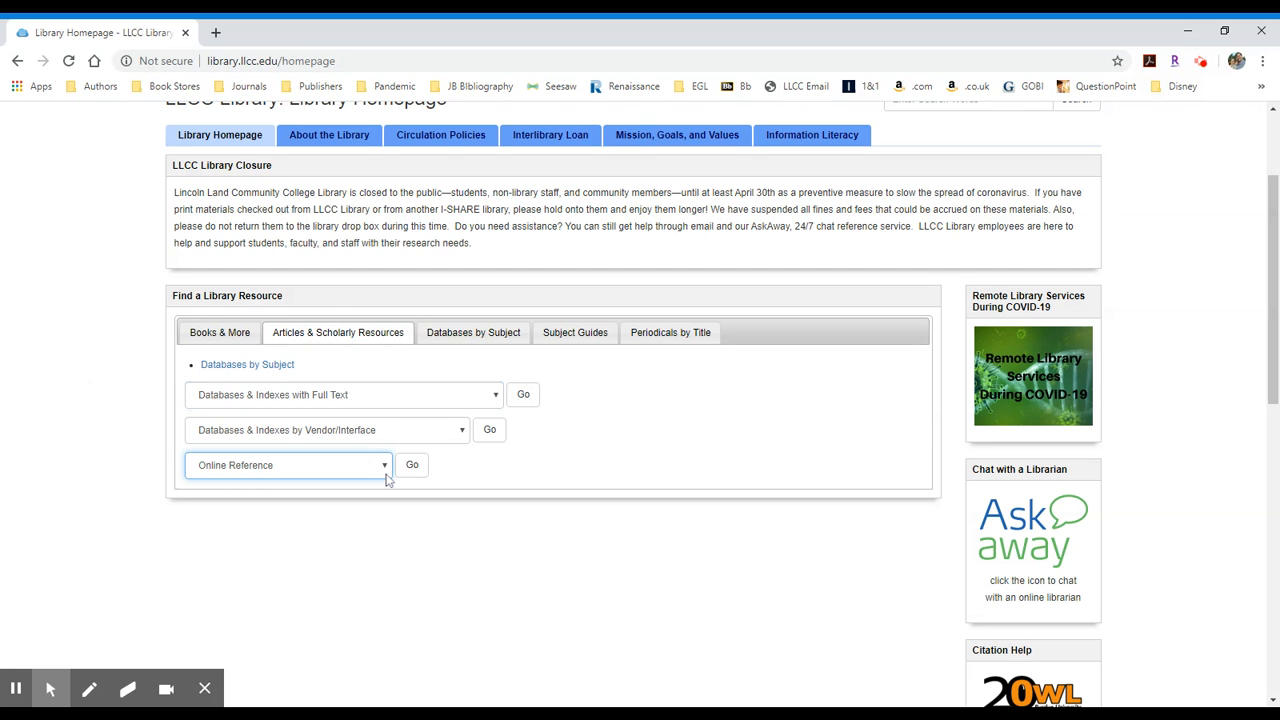
{"action": "left_click", "coordinate": [288, 464]}
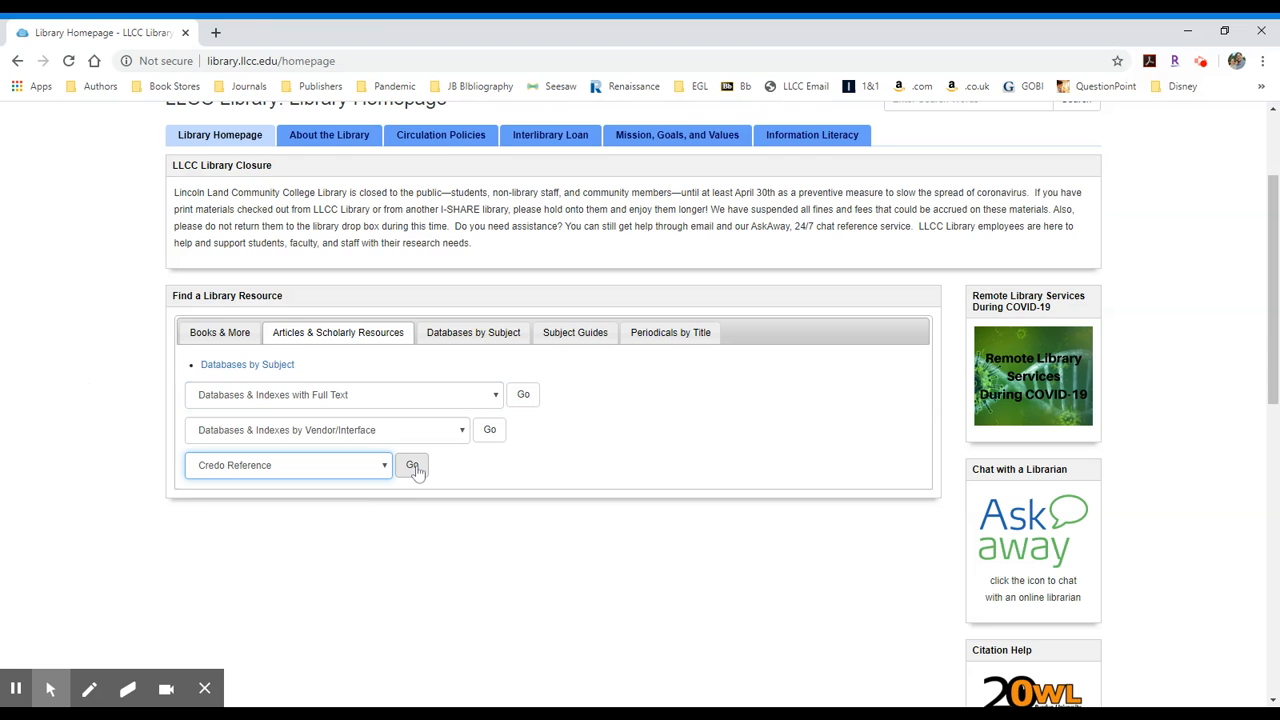
{"action": "left_click", "coordinate": [412, 466]}
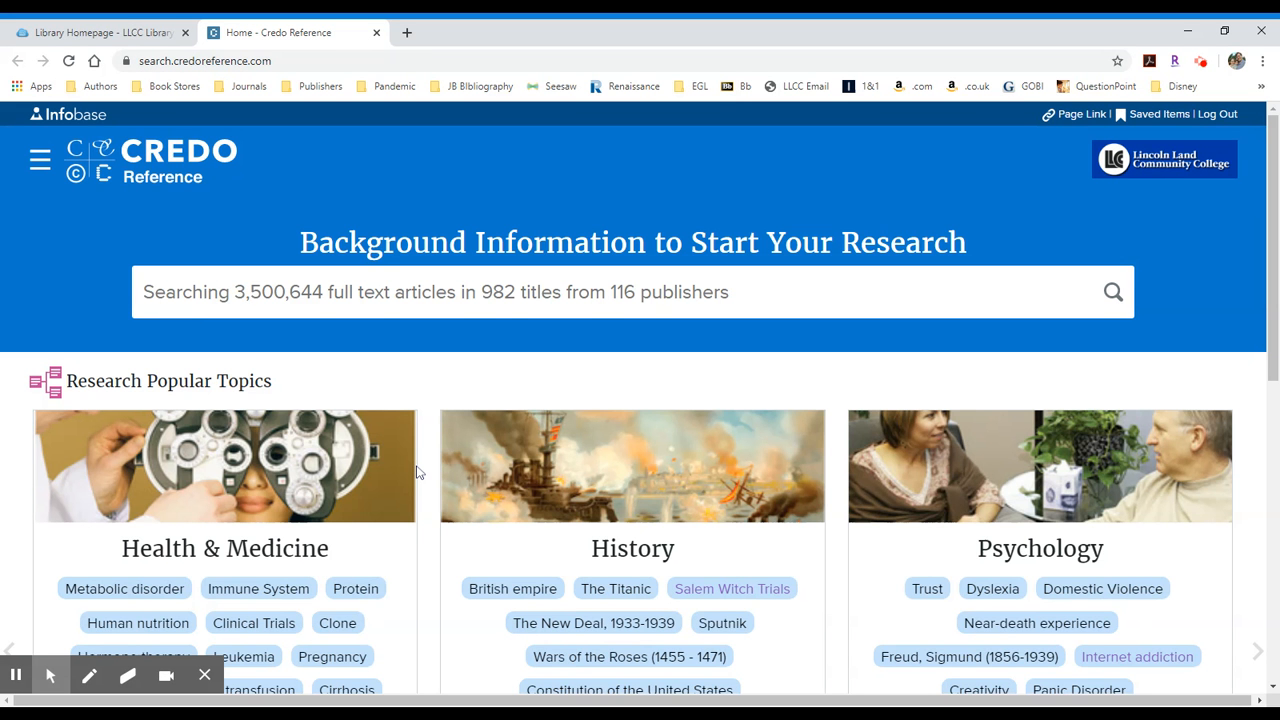
{"action": "mouse_move", "coordinate": [424, 436]}
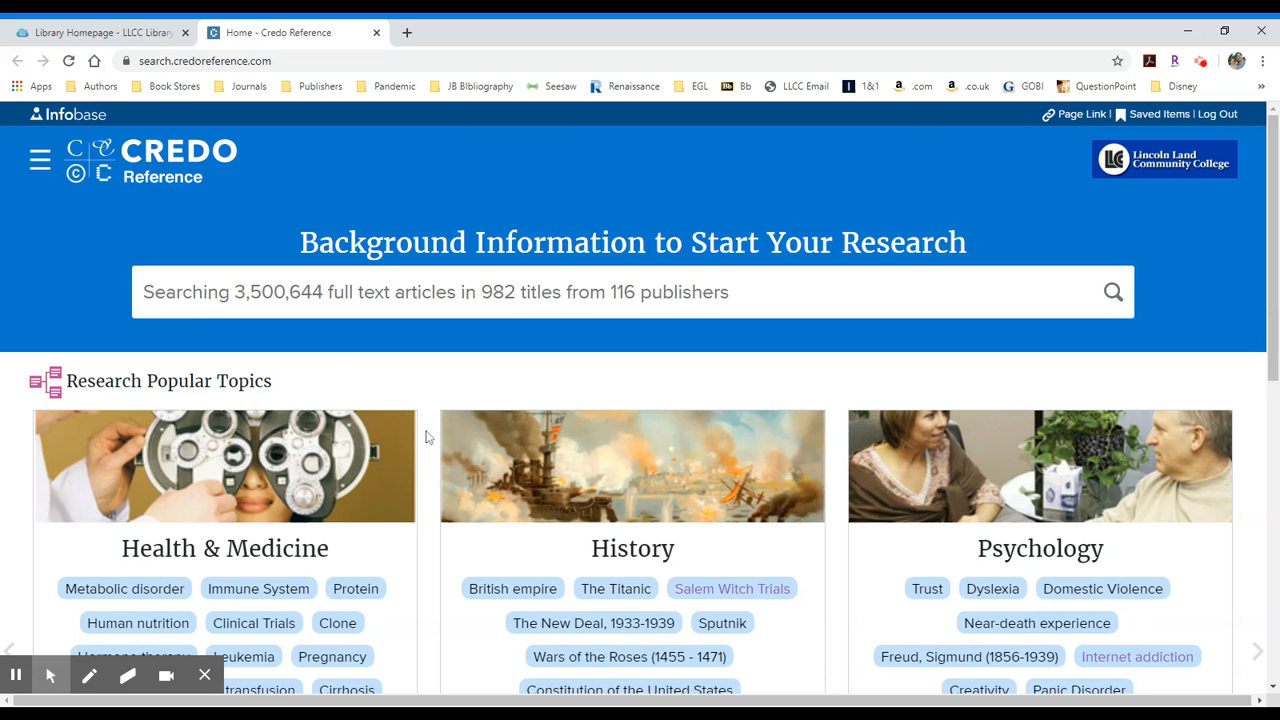
{"action": "mouse_move", "coordinate": [630, 330]}
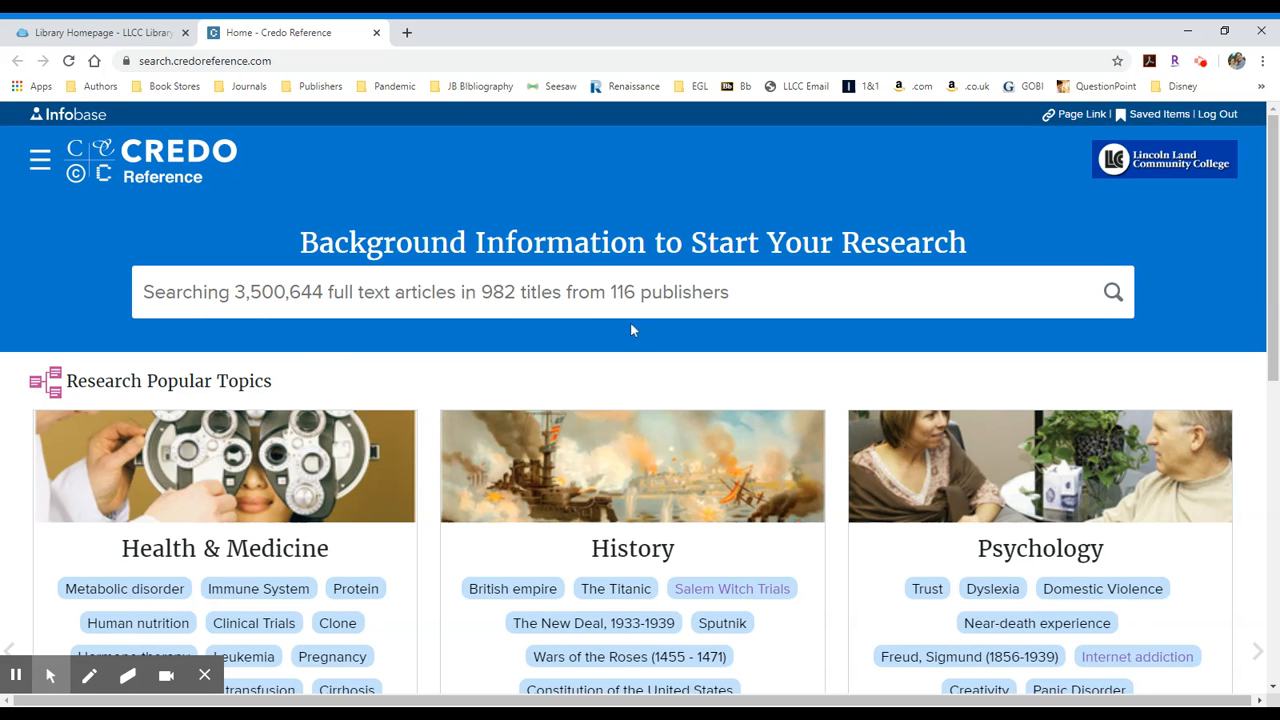
{"action": "mouse_move", "coordinate": [788, 322]}
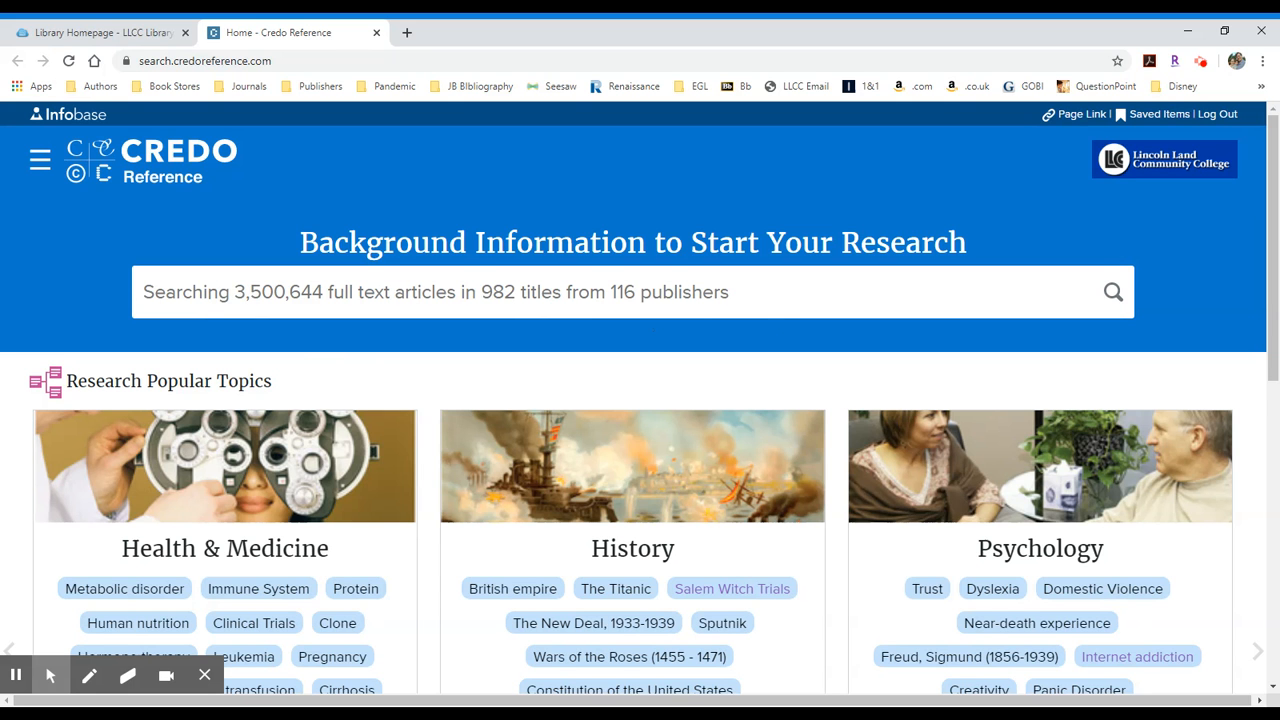
{"action": "mouse_move", "coordinate": [710, 314]}
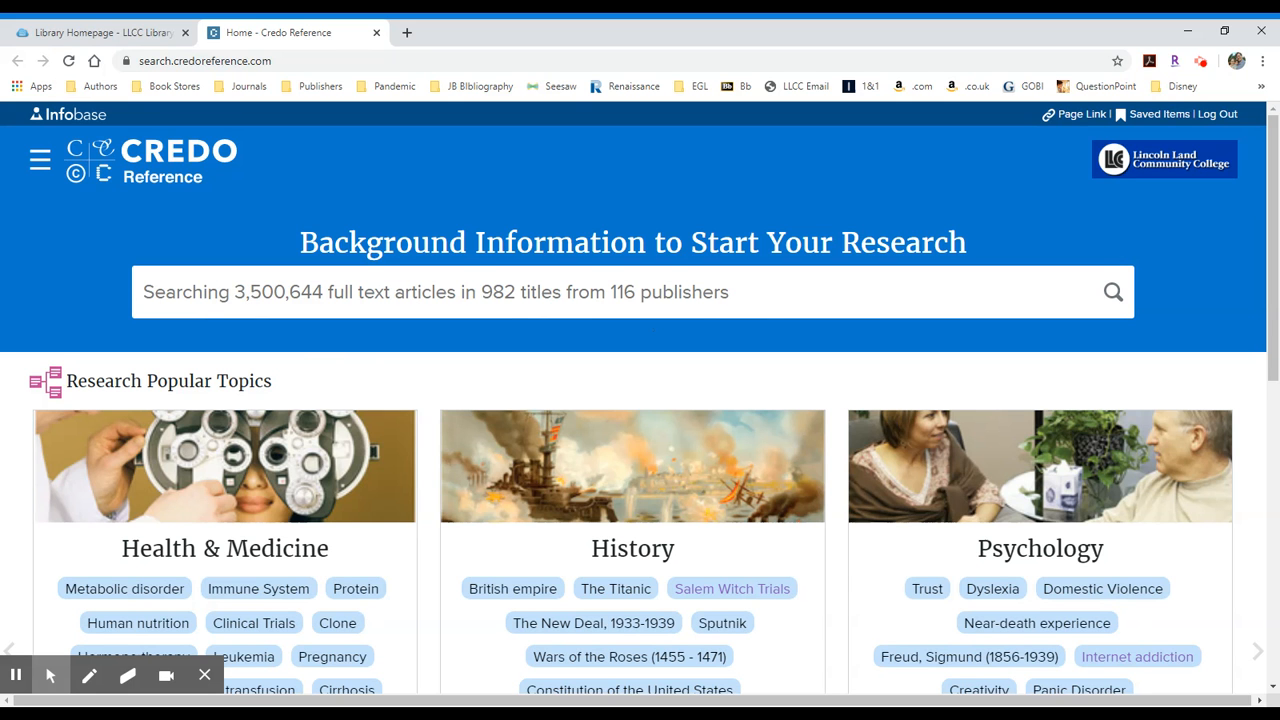
{"action": "mouse_move", "coordinate": [708, 312]}
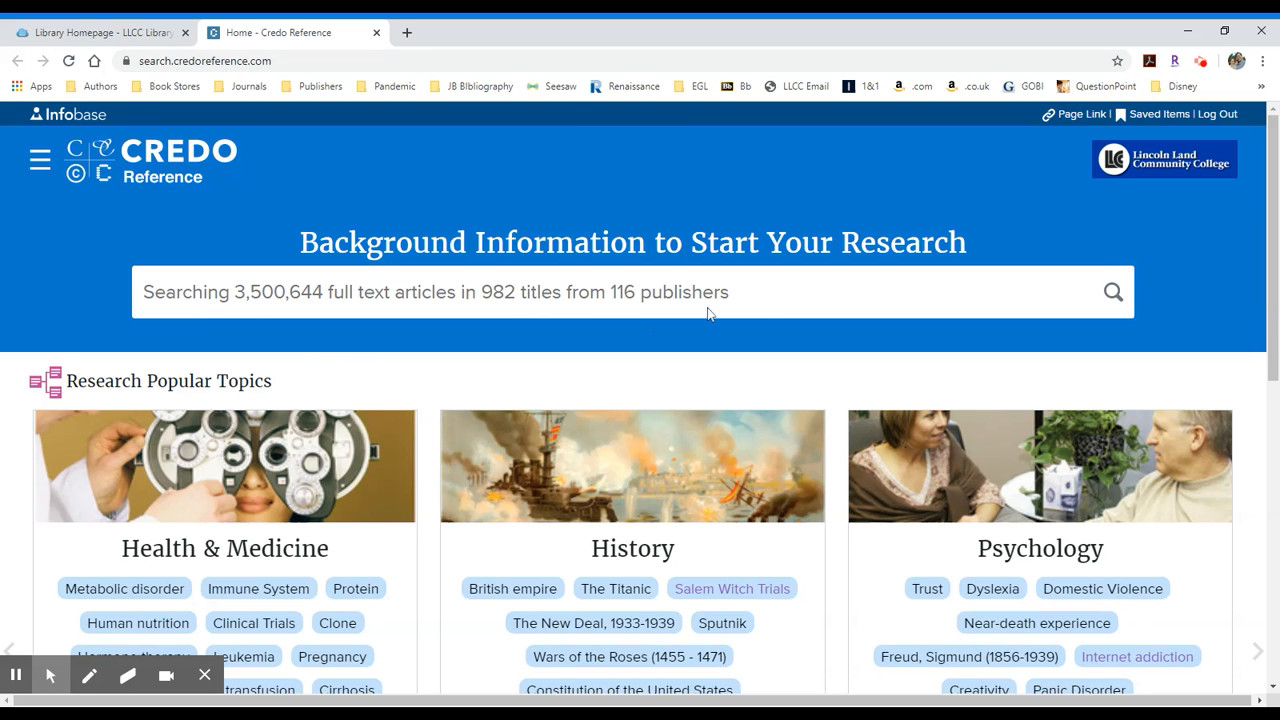
{"action": "scroll", "scroll_direction": "down", "scroll_amount": 3}
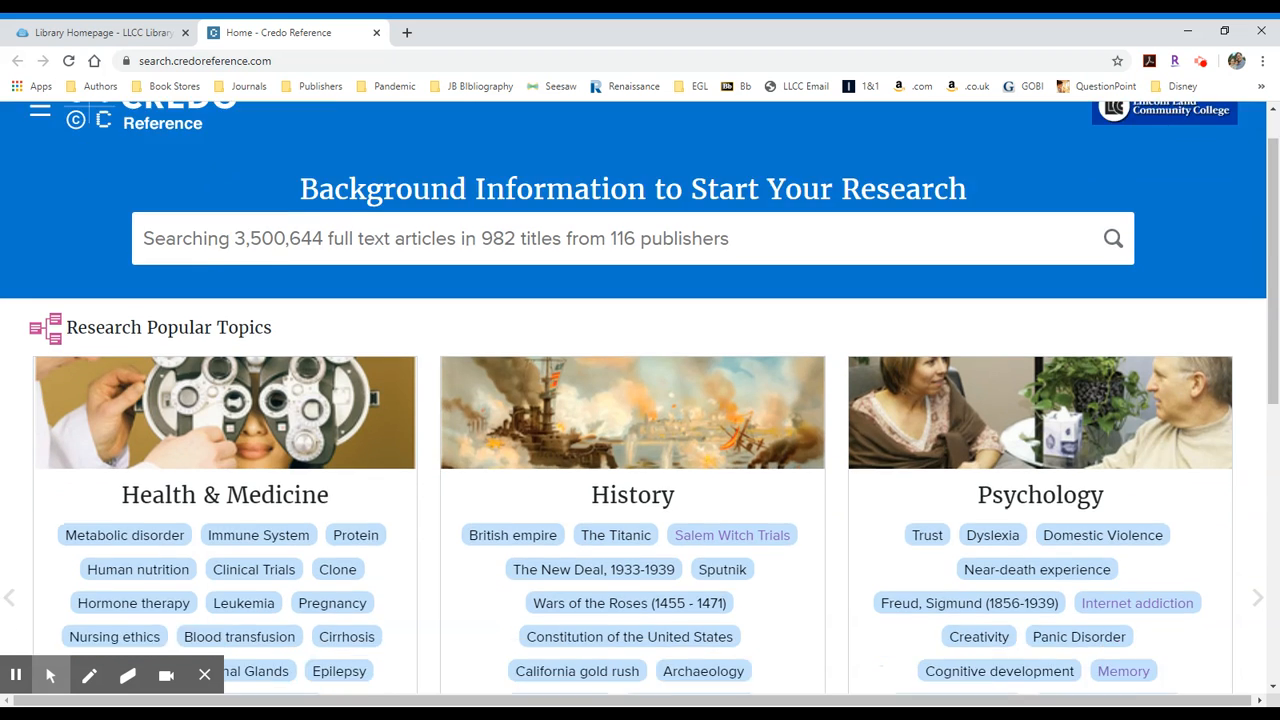
{"action": "scroll", "scroll_direction": "down", "scroll_amount": 3}
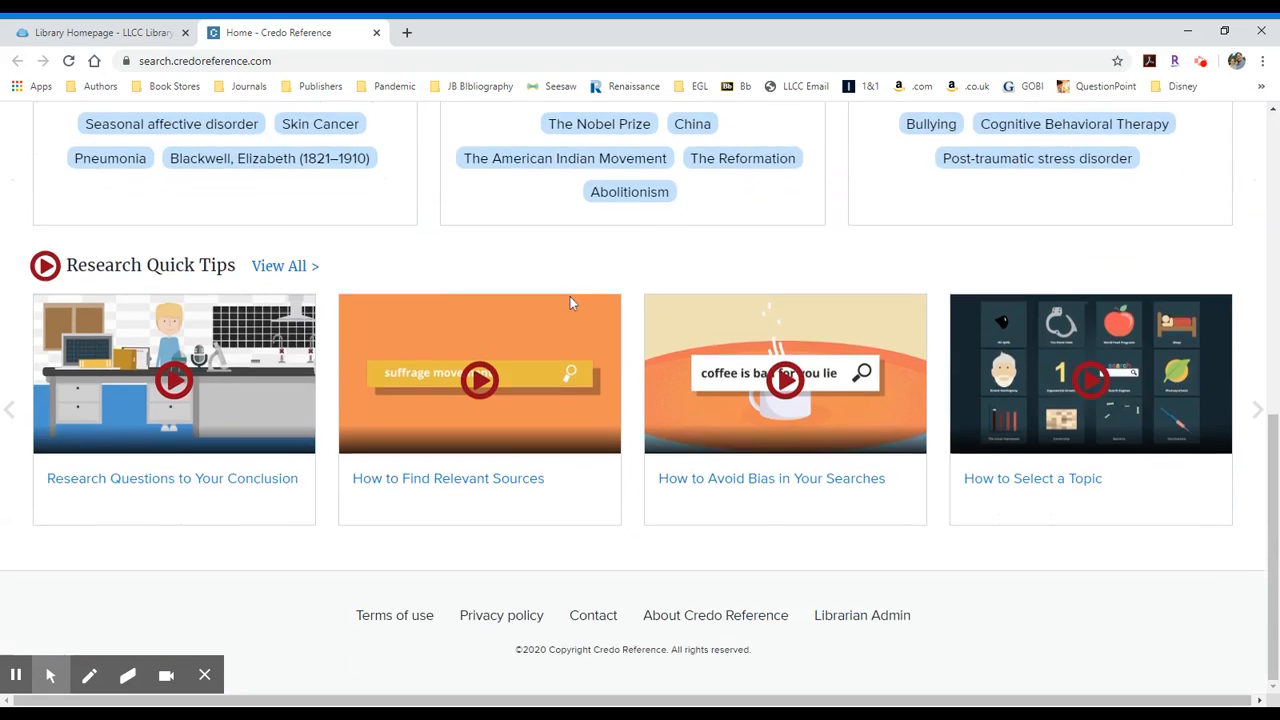
{"action": "scroll", "scroll_direction": "up", "scroll_amount": 3}
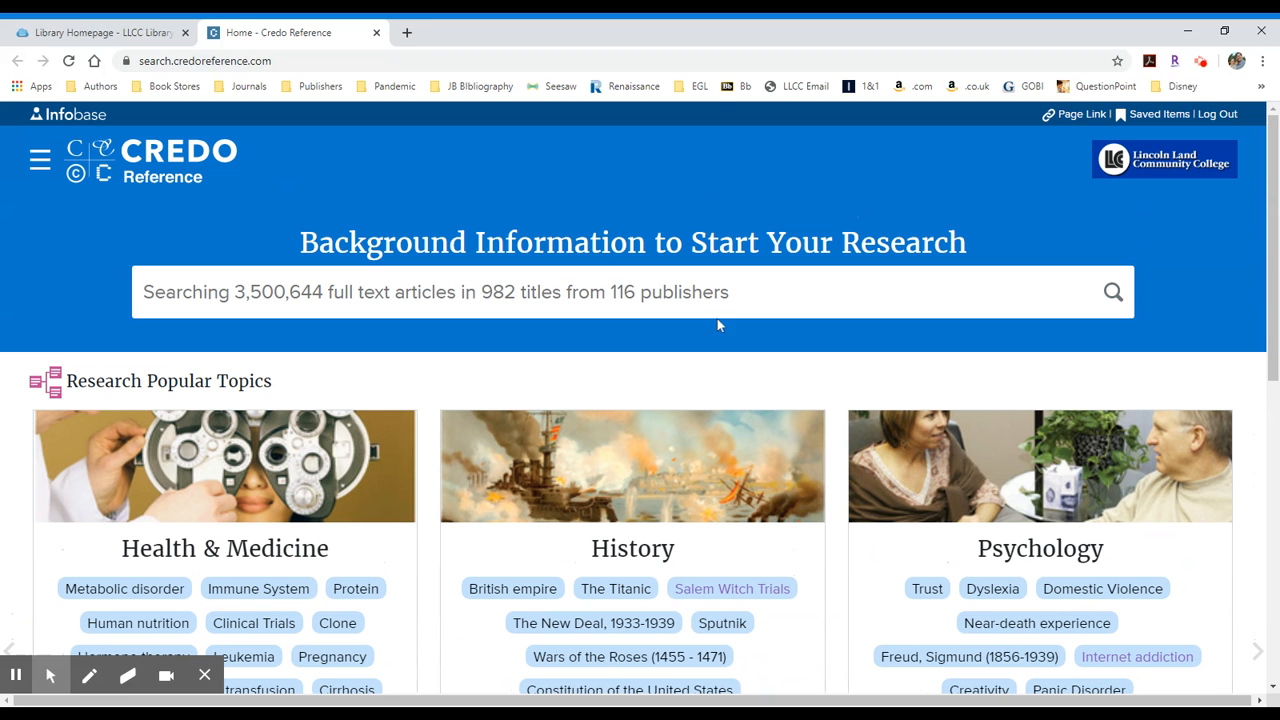
Search Credo Reference for 'ernest hemingway' and browse the 1,012 results with summary and concept map
{"action": "left_click", "coordinate": [400, 292]}
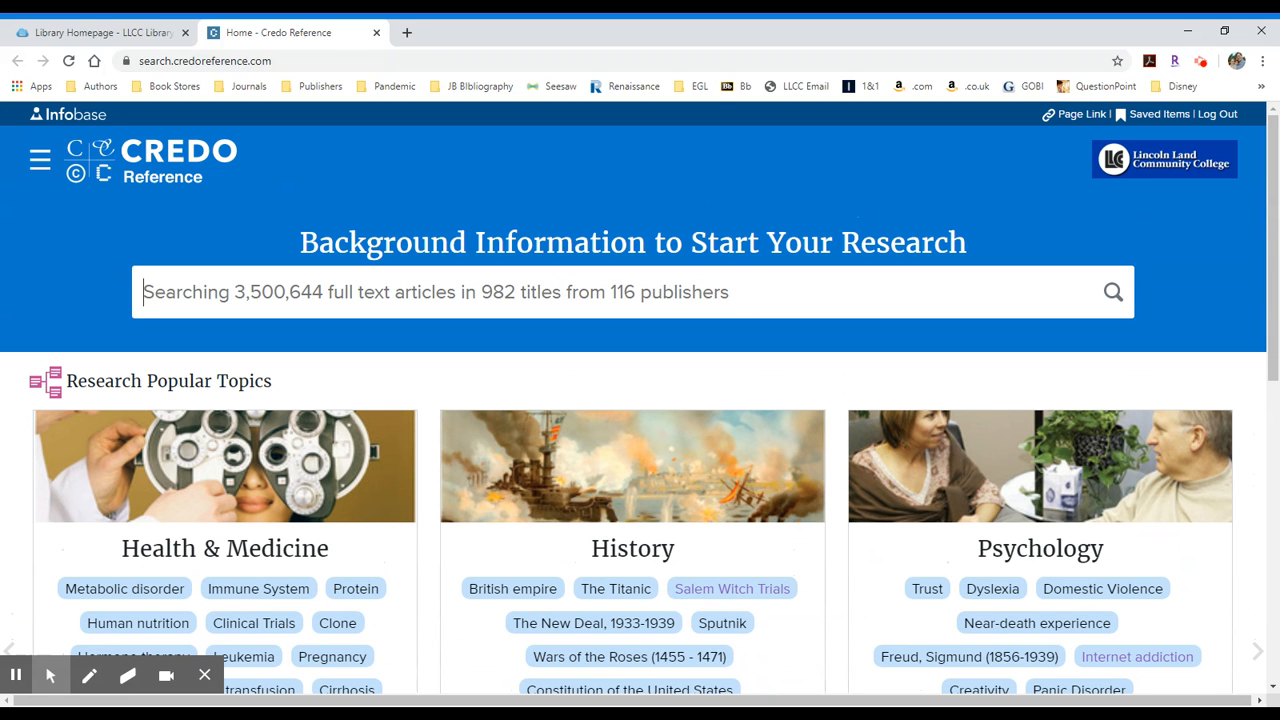
{"action": "type", "text": "ernest hemingway"}
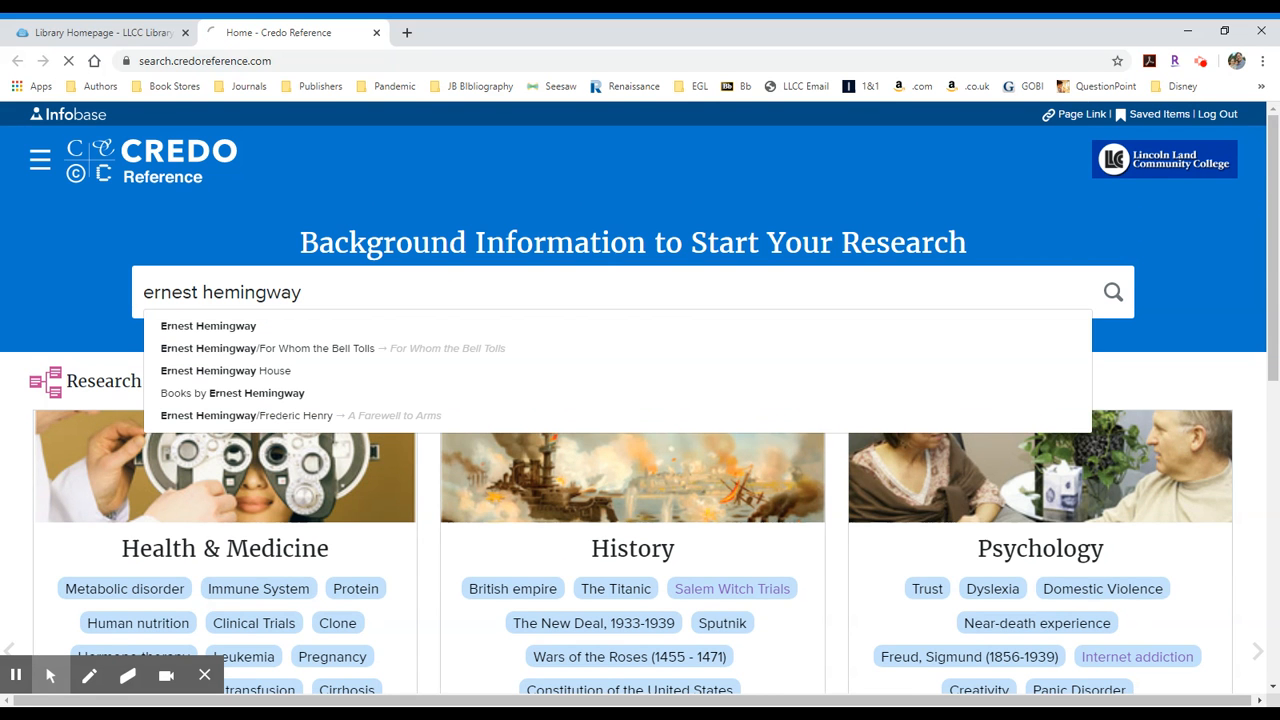
{"action": "left_click", "coordinate": [1112, 292]}
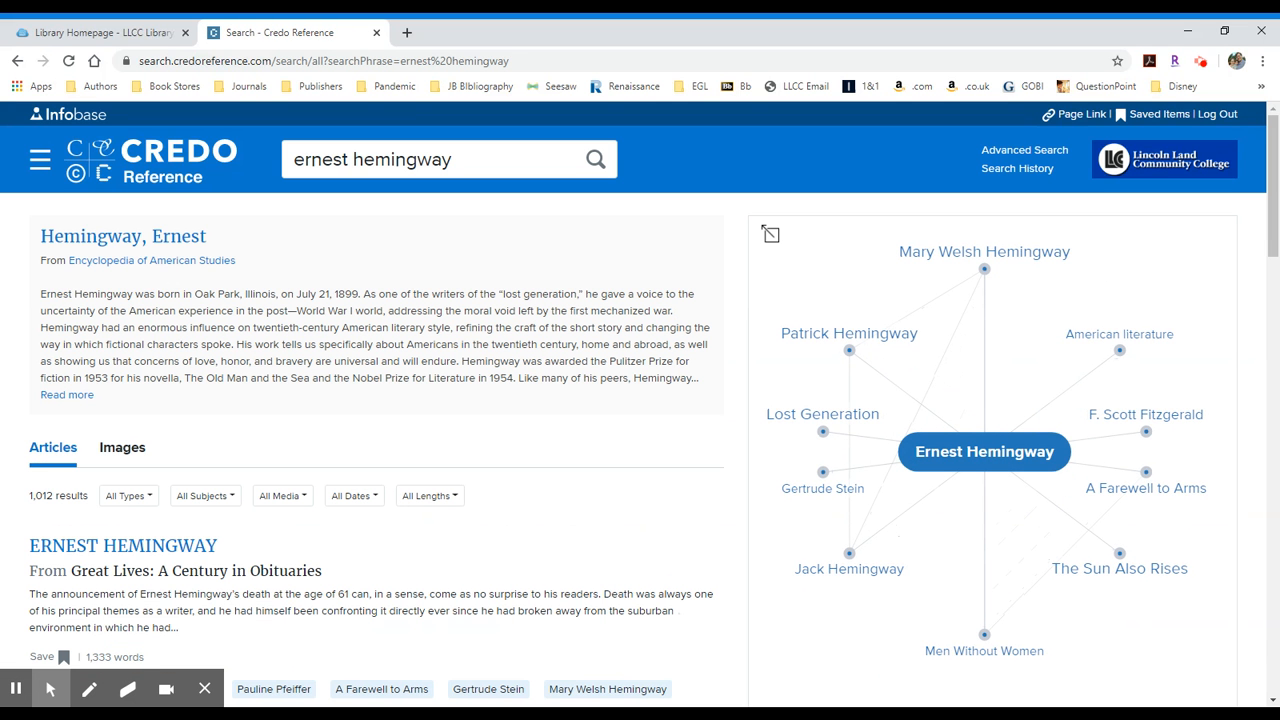
{"action": "scroll", "scroll_direction": "down", "scroll_amount": 3}
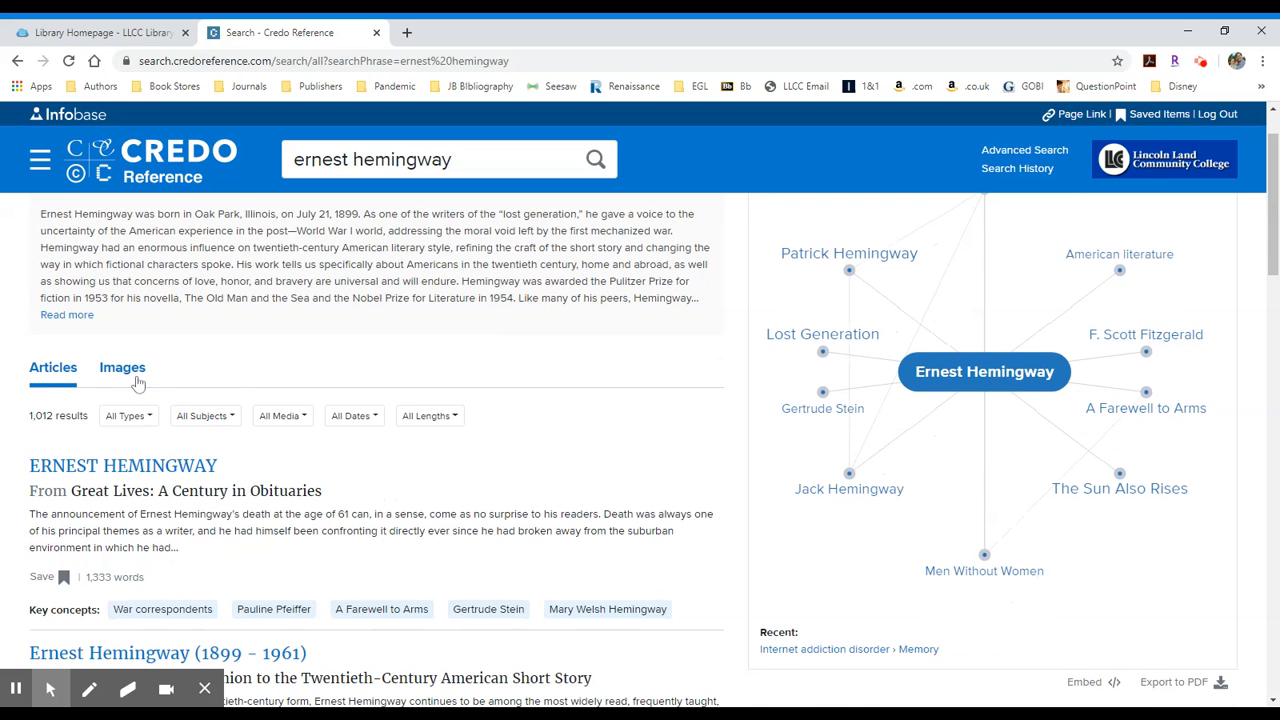
{"action": "scroll", "scroll_direction": "down", "scroll_amount": 3}
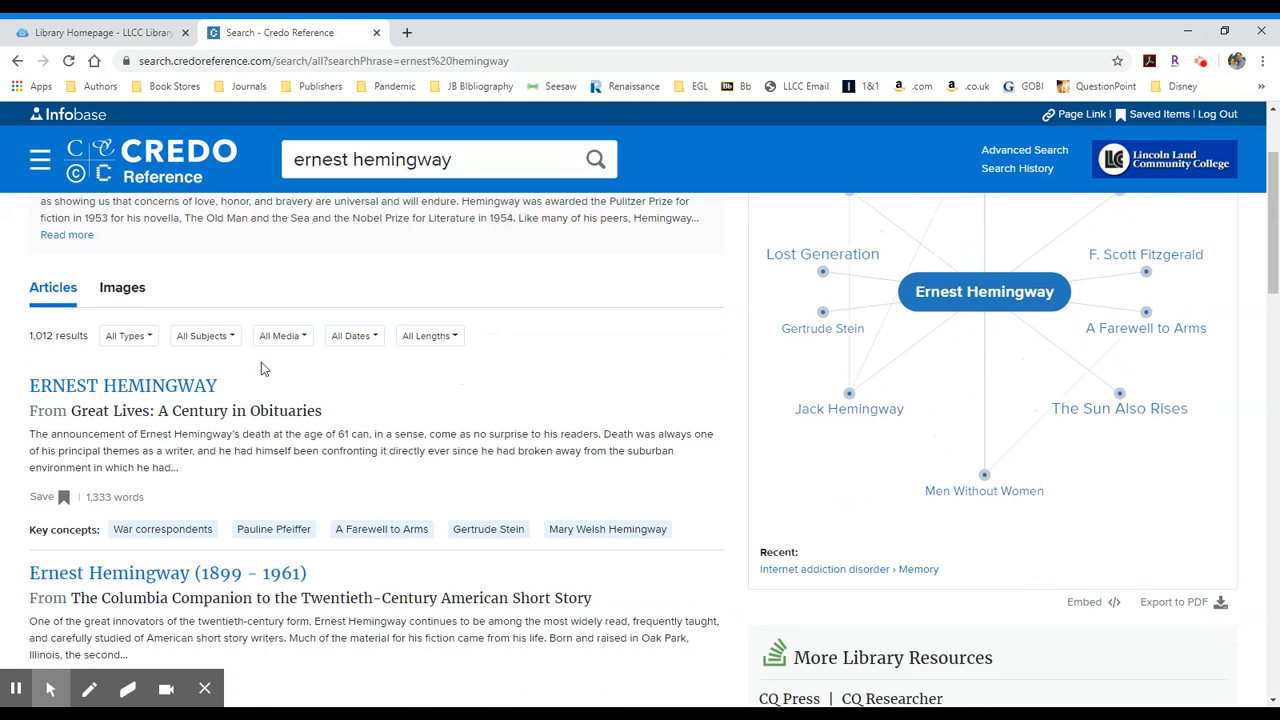
Filter the Hemingway results to Reference entries only, reducing 1,012 to 960
{"action": "left_click", "coordinate": [128, 336]}
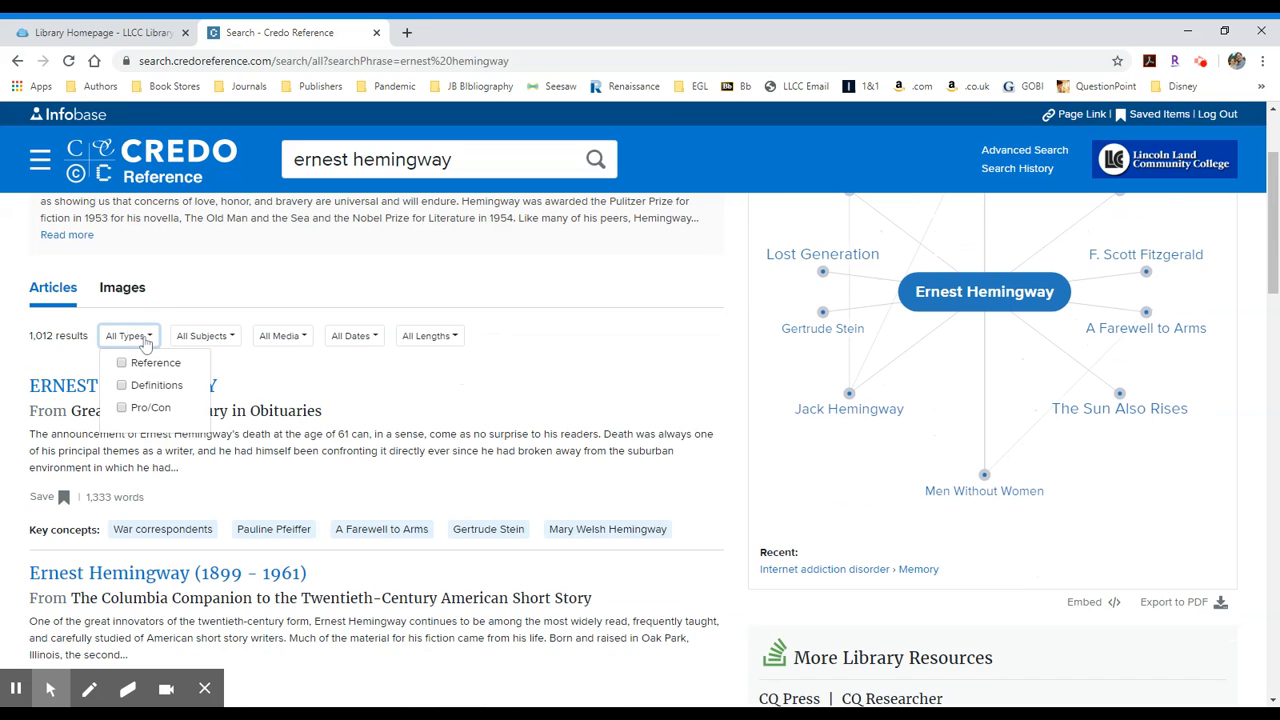
{"action": "mouse_move", "coordinate": [144, 390]}
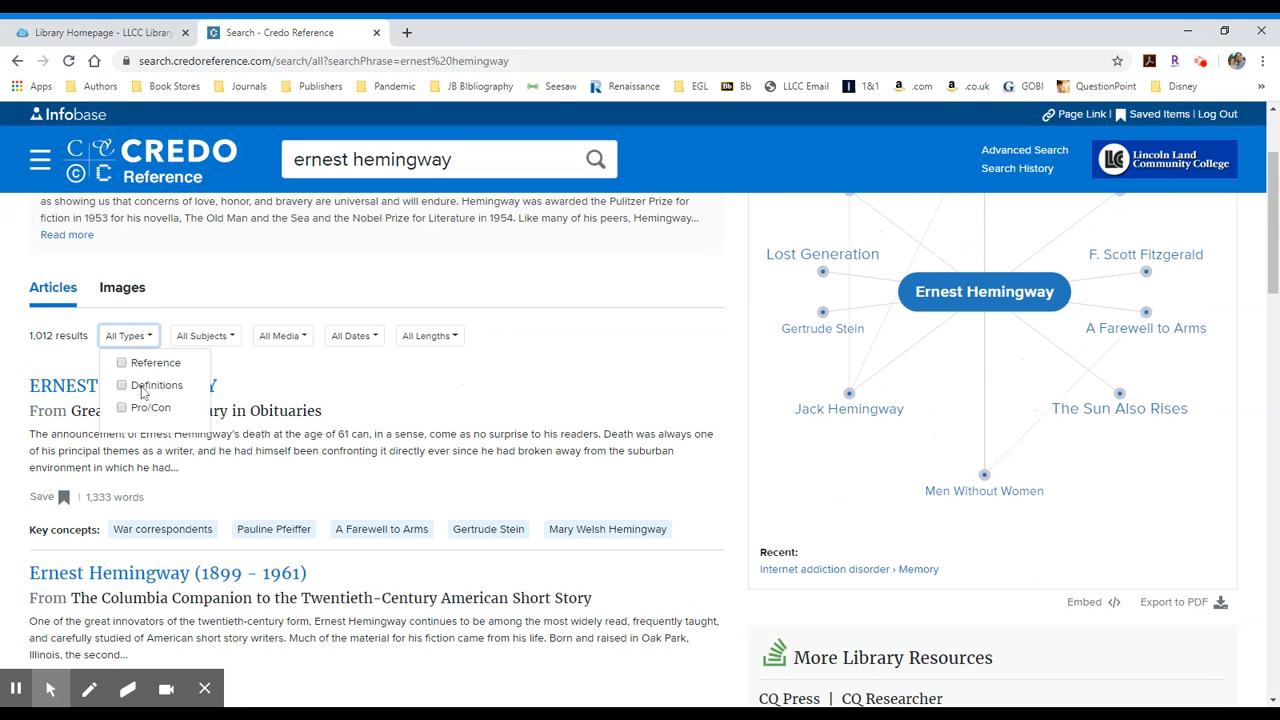
{"action": "mouse_move", "coordinate": [130, 378]}
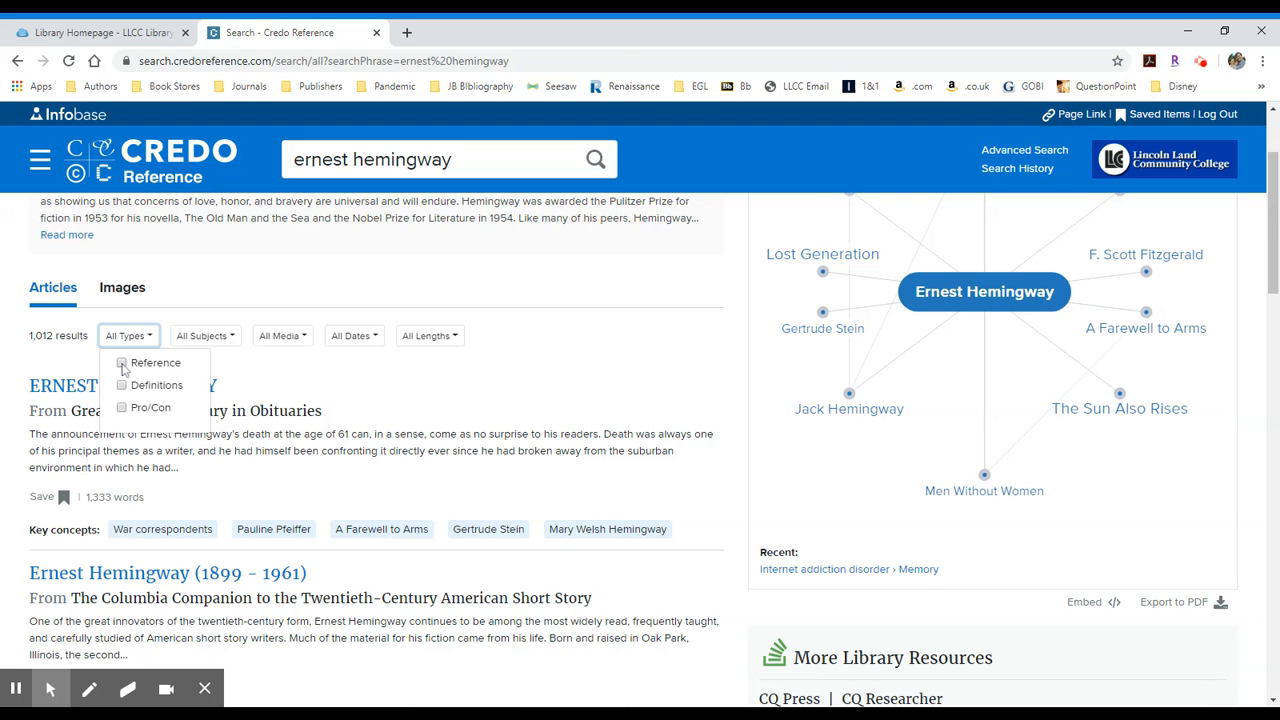
{"action": "left_click", "coordinate": [120, 362]}
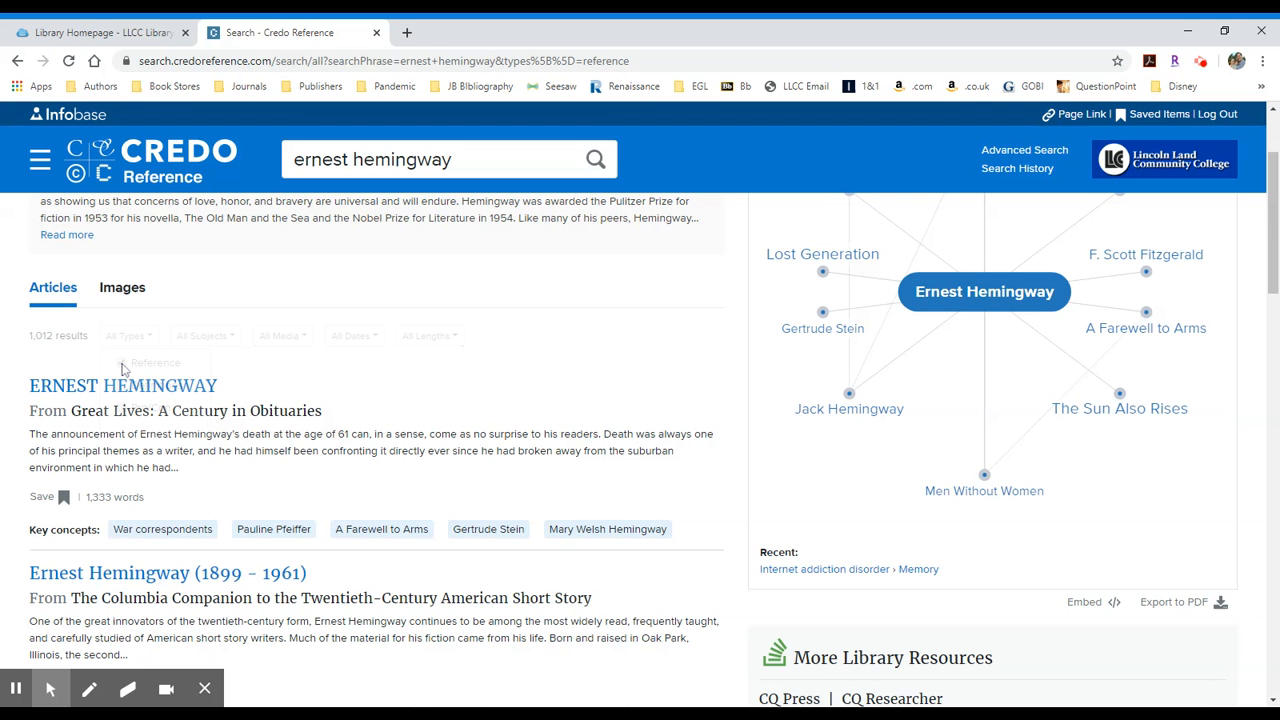
{"action": "left_click", "coordinate": [128, 336]}
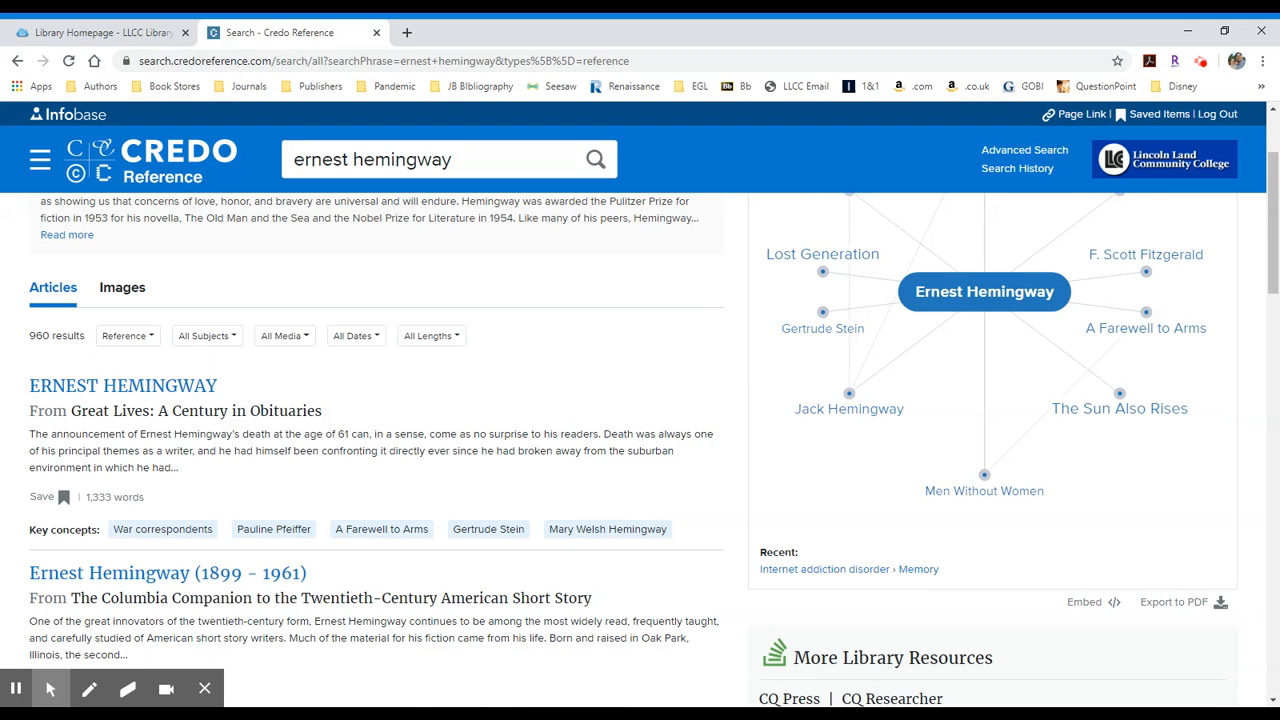
Browse the 960 results down to the Columbia Companion Ernest Hemingway (1899 - 1961) entry
{"action": "scroll", "scroll_direction": "down", "scroll_amount": 3}
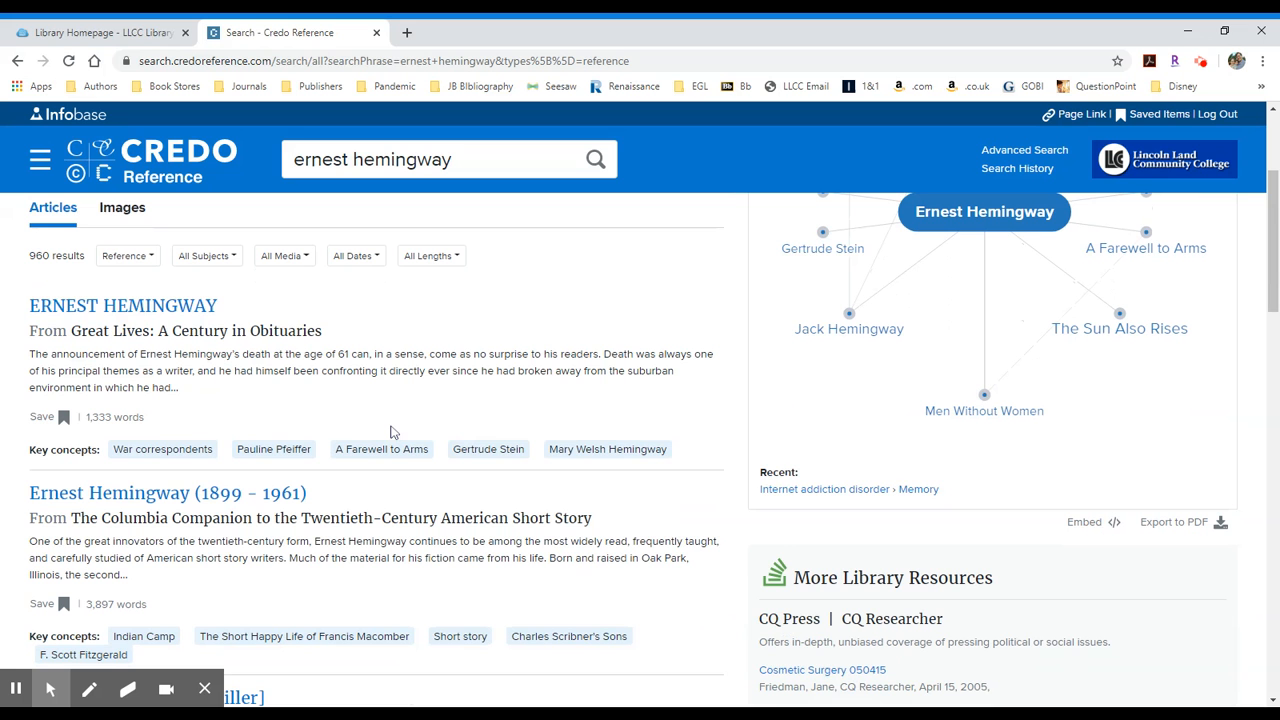
{"action": "scroll", "scroll_direction": "down", "scroll_amount": 3}
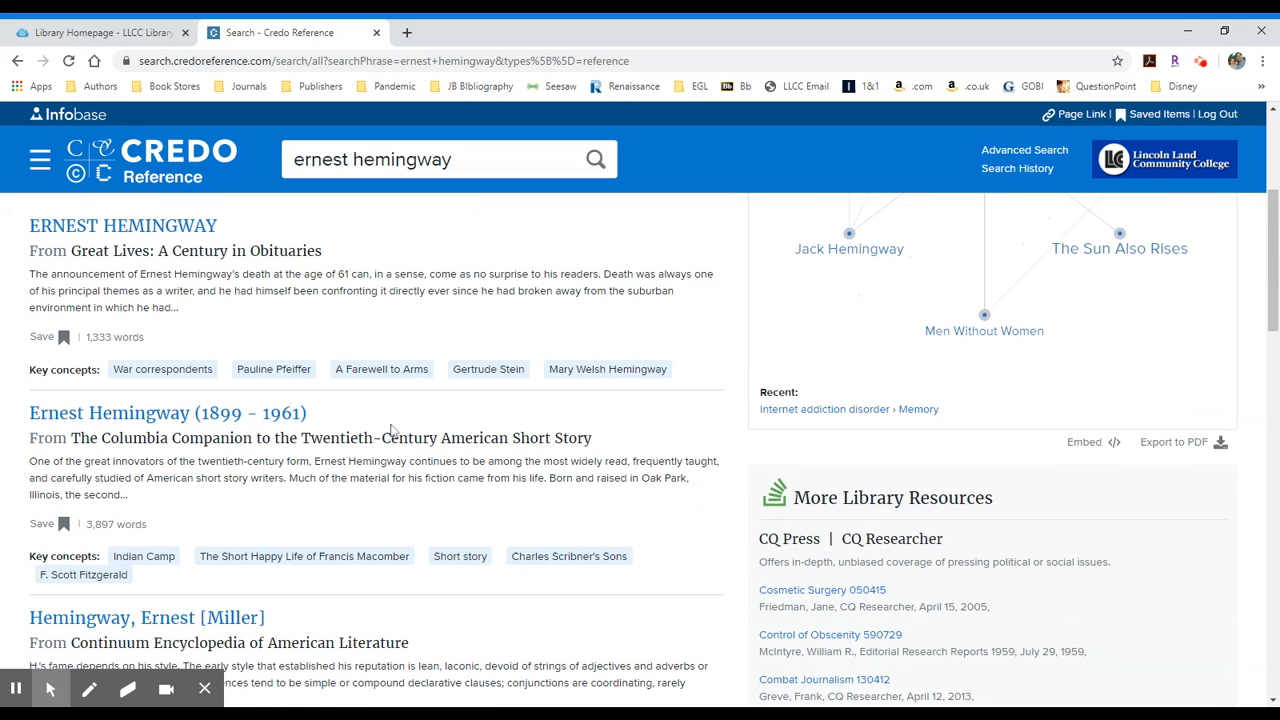
{"action": "mouse_move", "coordinate": [168, 412]}
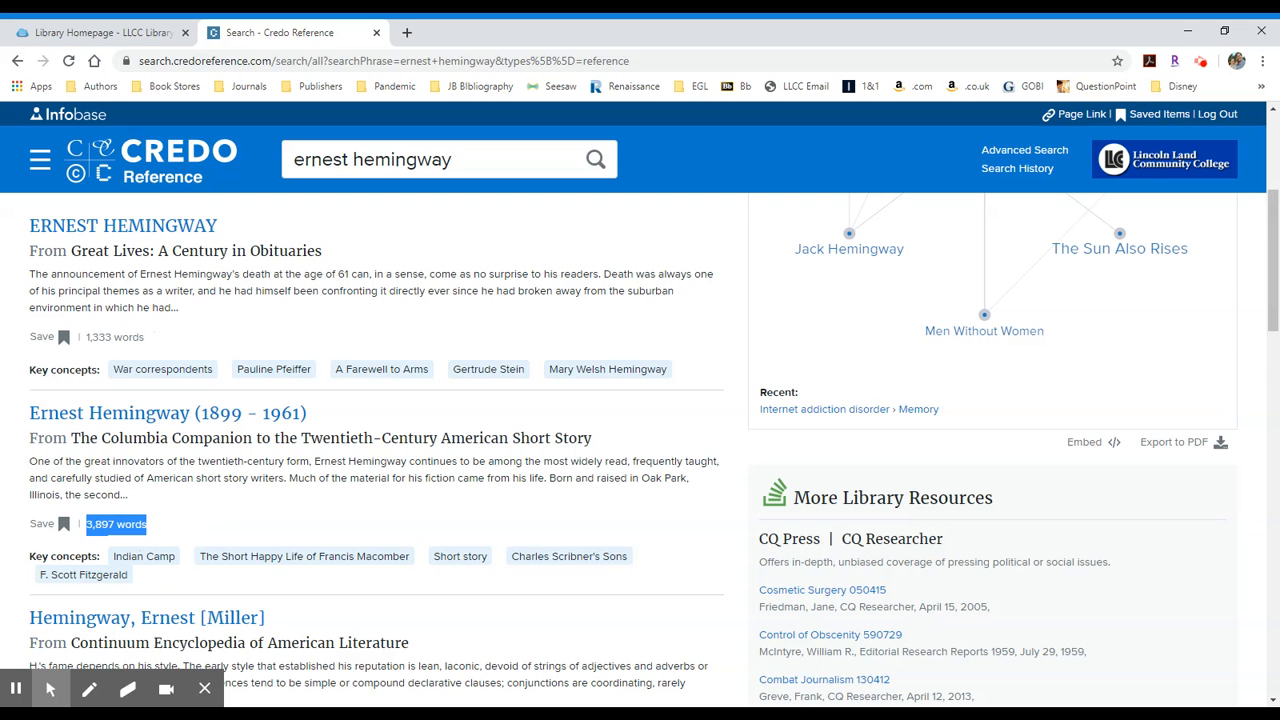
{"action": "scroll", "scroll_direction": "down", "scroll_amount": 3}
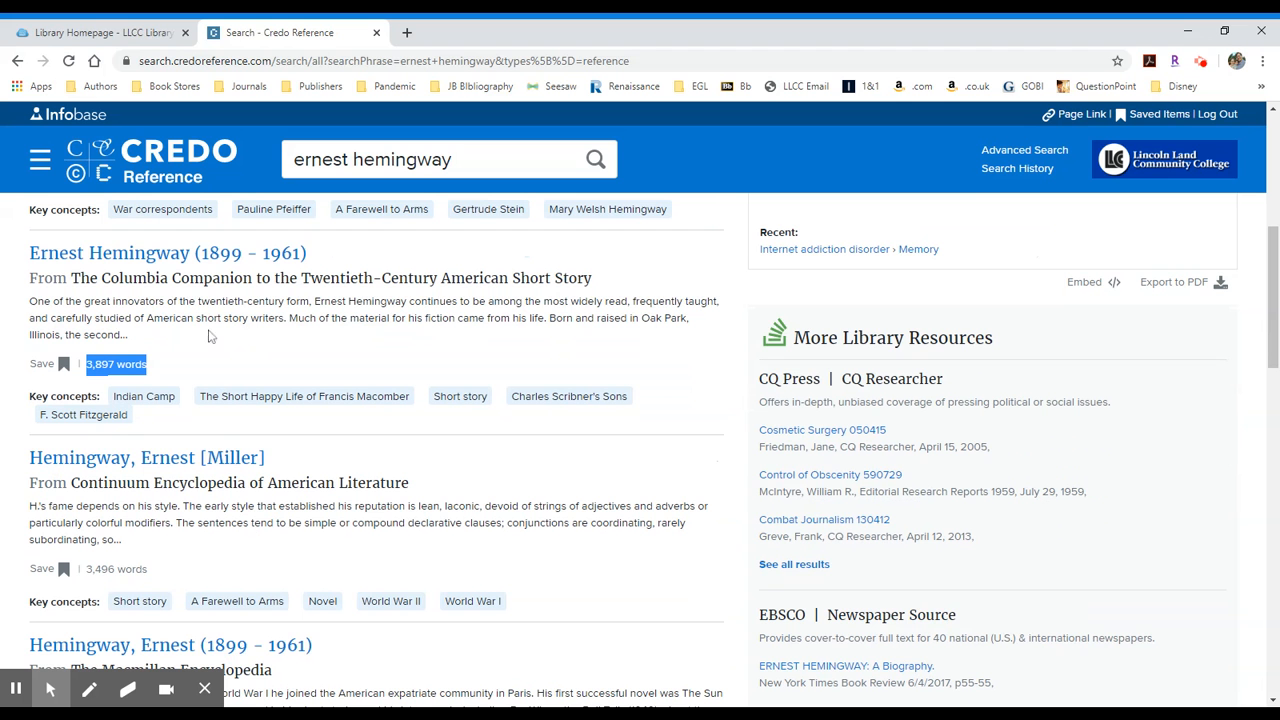
{"action": "mouse_move", "coordinate": [168, 252]}
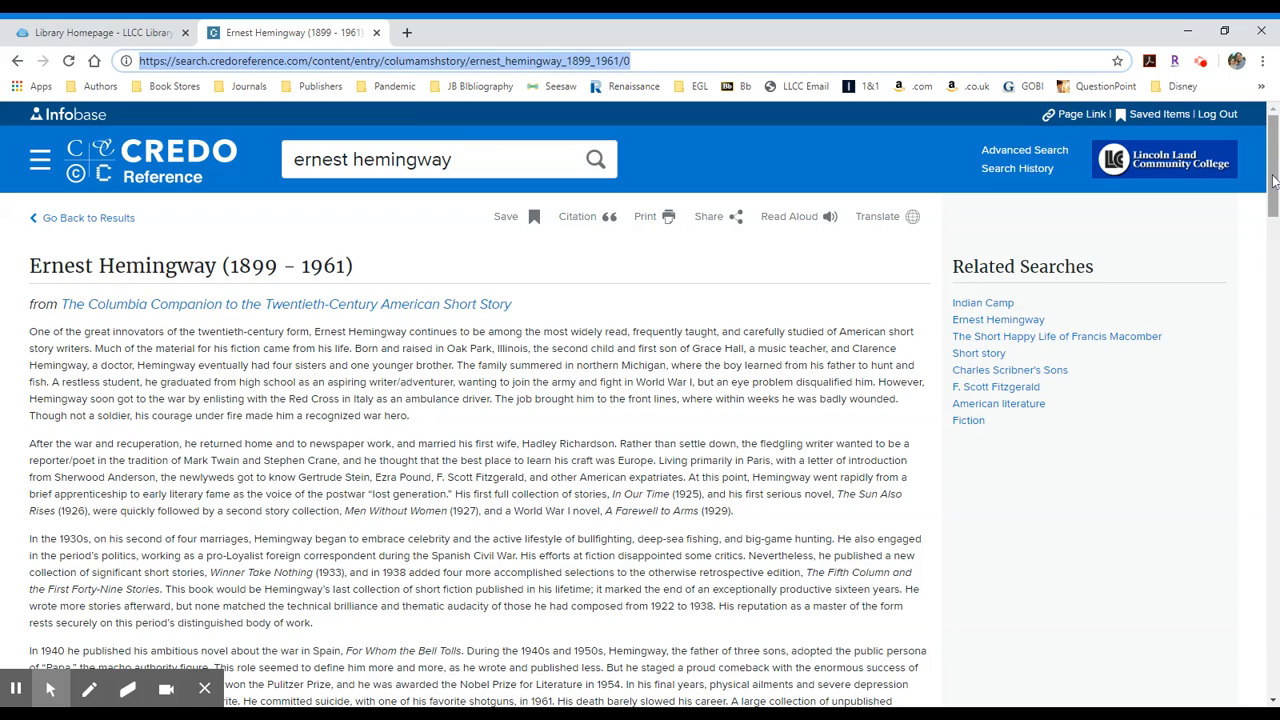
Select the go.openathens.net URL in the entry's APA citation for copying
{"action": "scroll", "scroll_direction": "down", "scroll_amount": 3}
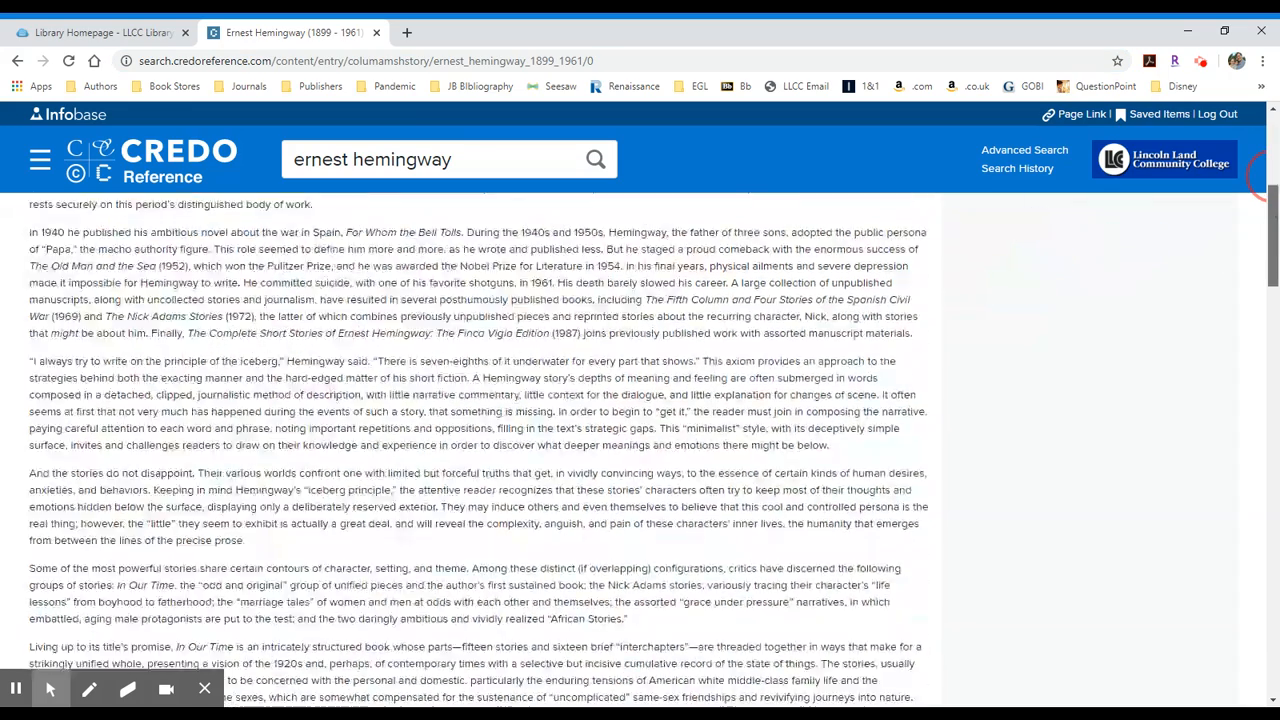
{"action": "scroll", "scroll_direction": "down", "scroll_amount": 3}
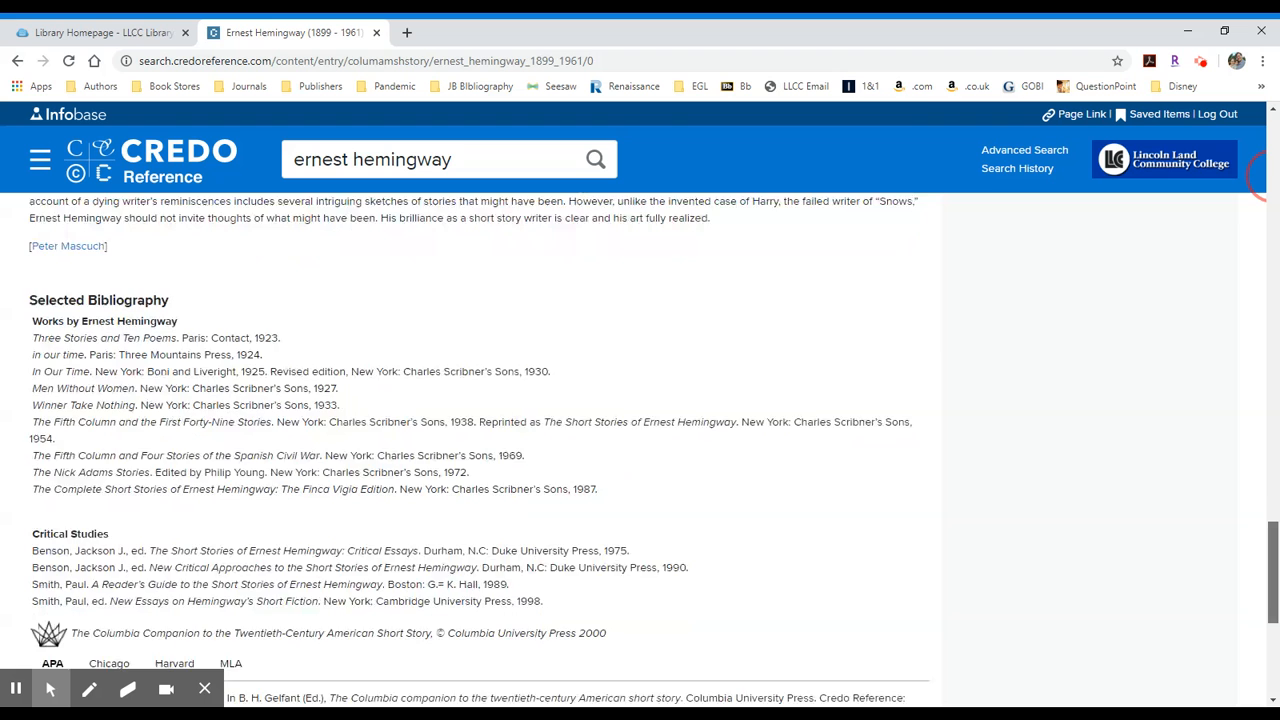
{"action": "scroll", "scroll_direction": "down", "scroll_amount": 3}
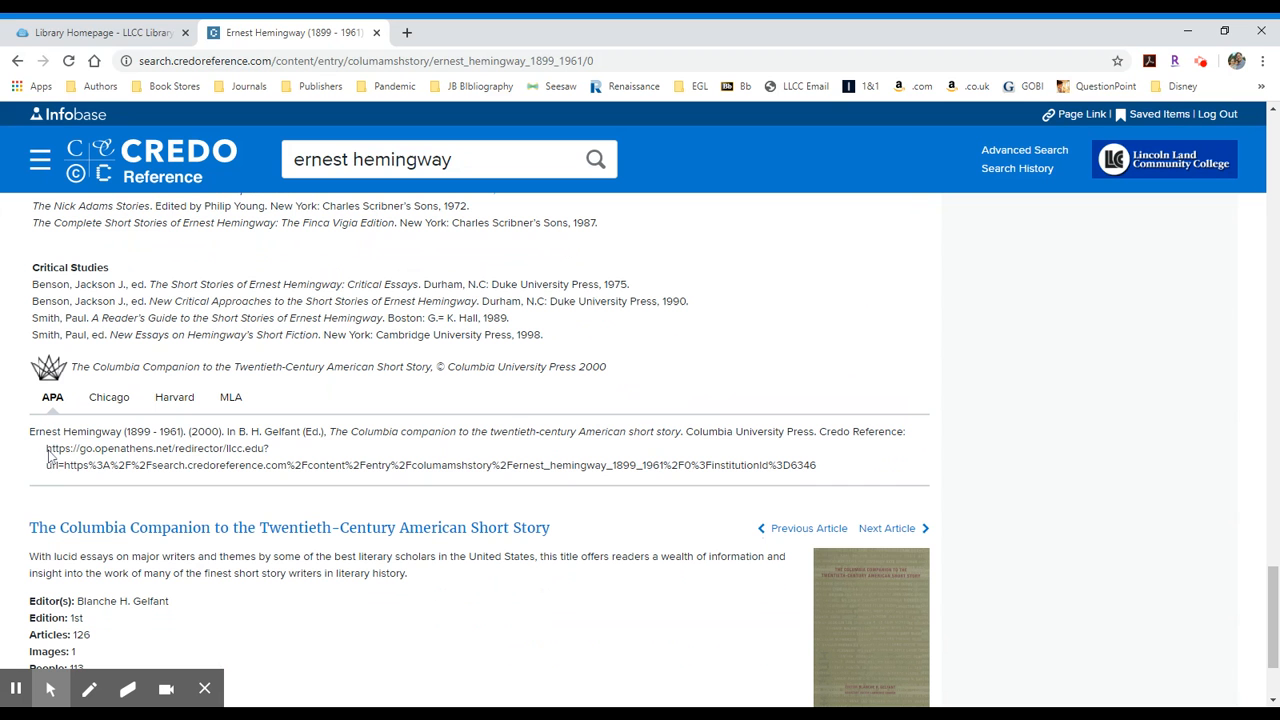
{"action": "double_click", "coordinate": [150, 448]}
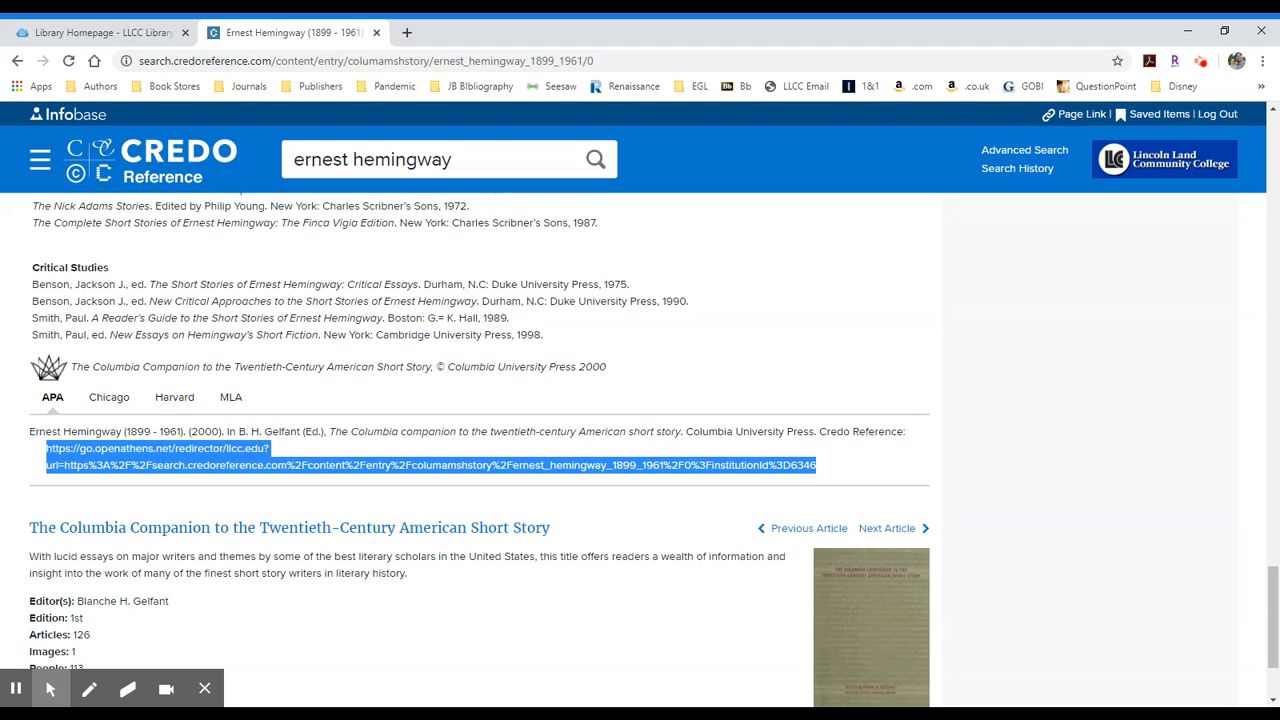
{"action": "mouse_move", "coordinate": [248, 480]}
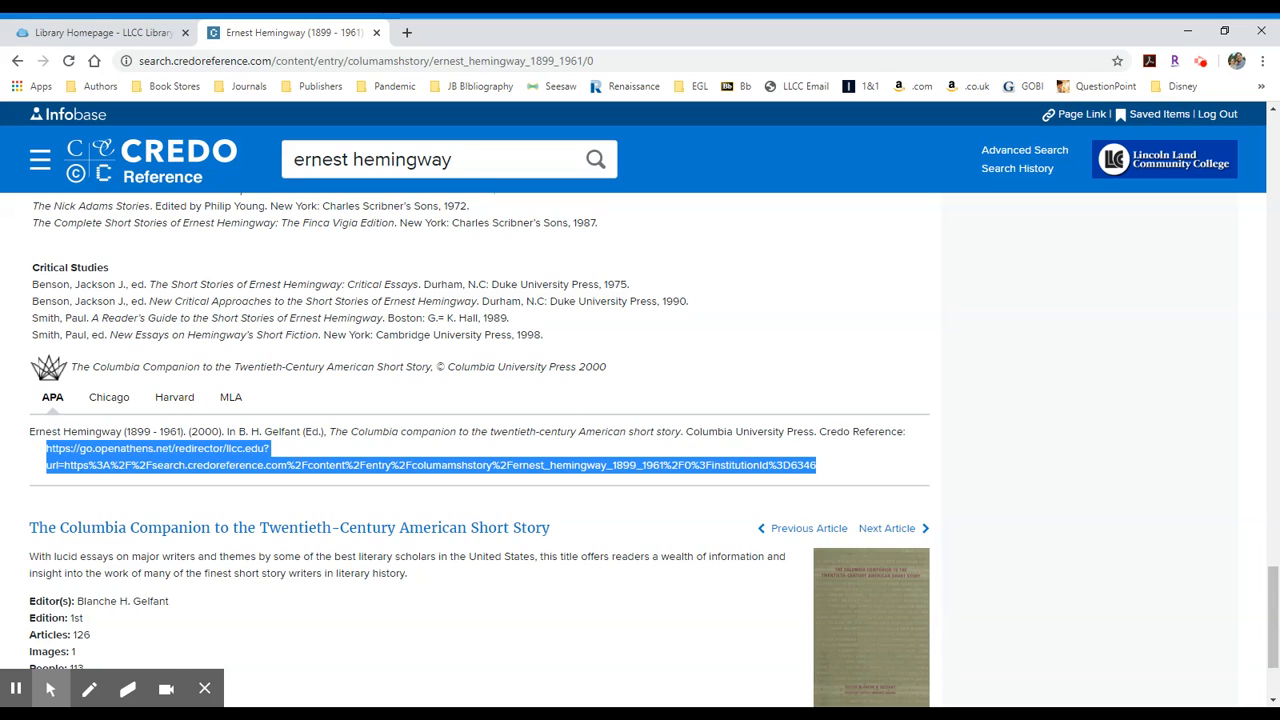
Return to the entry top and follow the source link to The Columbia Companion title page
{"action": "scroll", "scroll_direction": "down", "scroll_amount": 3}
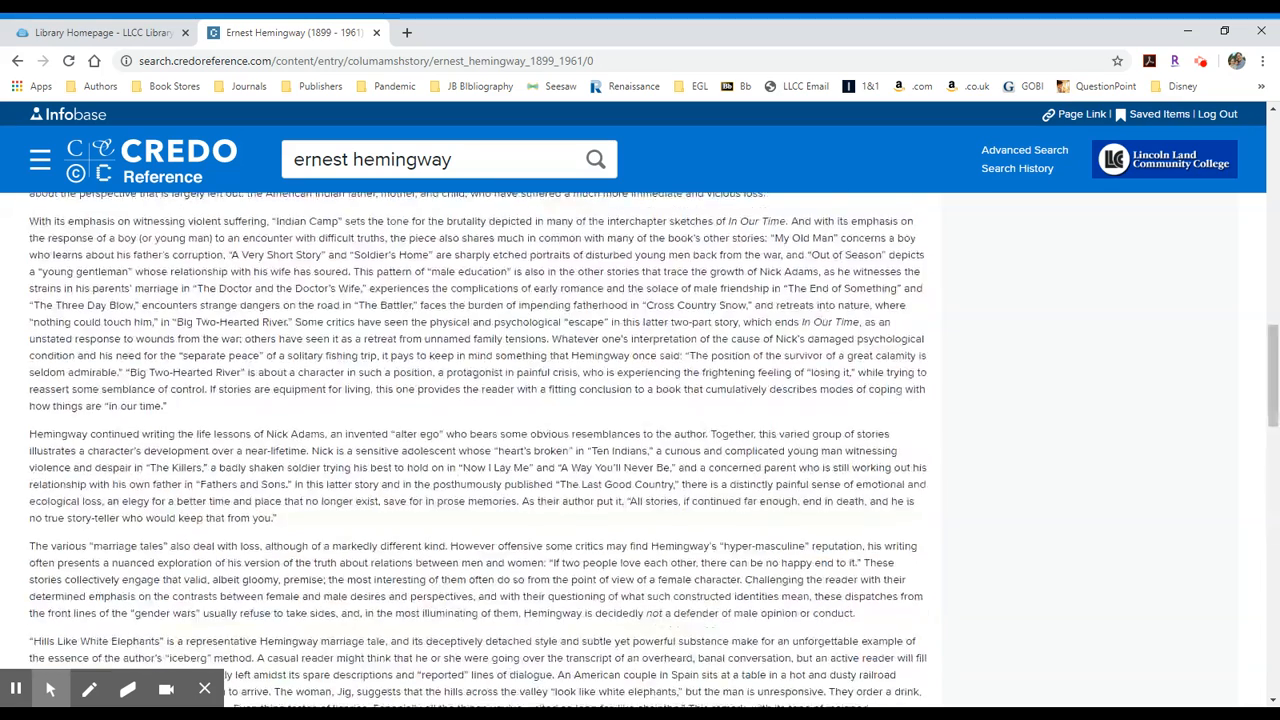
{"action": "scroll", "scroll_direction": "up", "scroll_amount": 3}
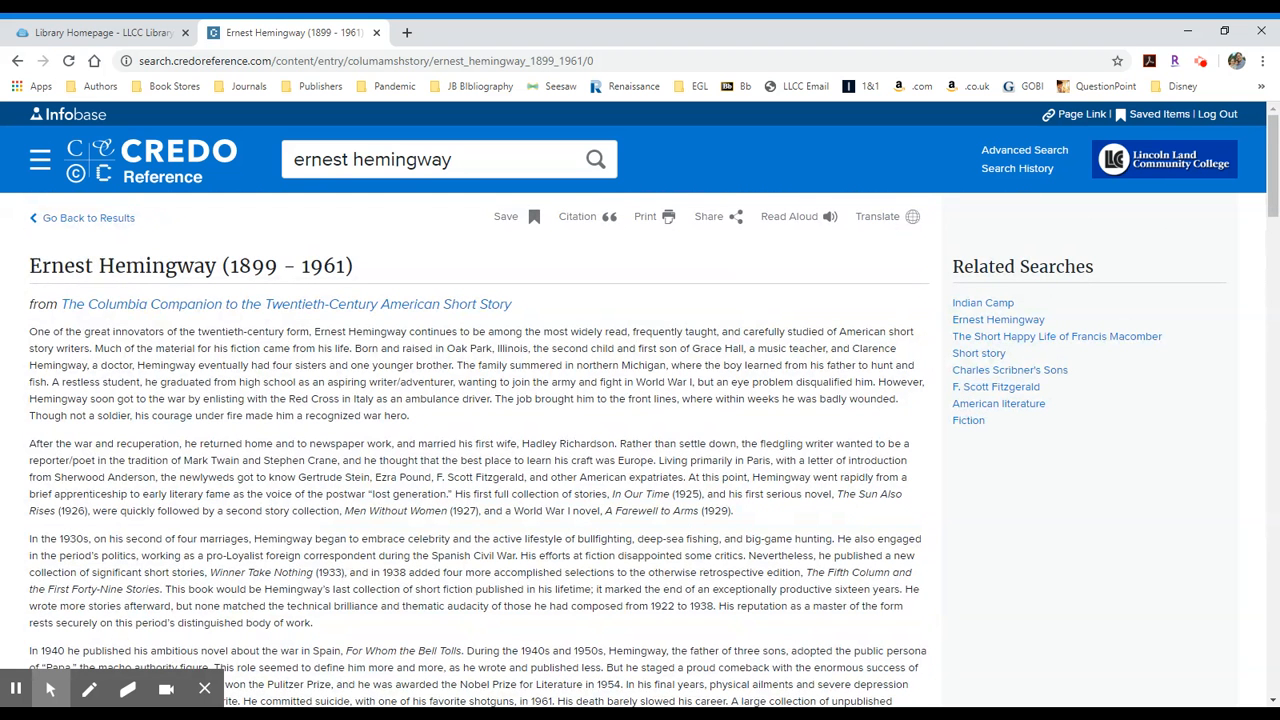
{"action": "mouse_move", "coordinate": [144, 312]}
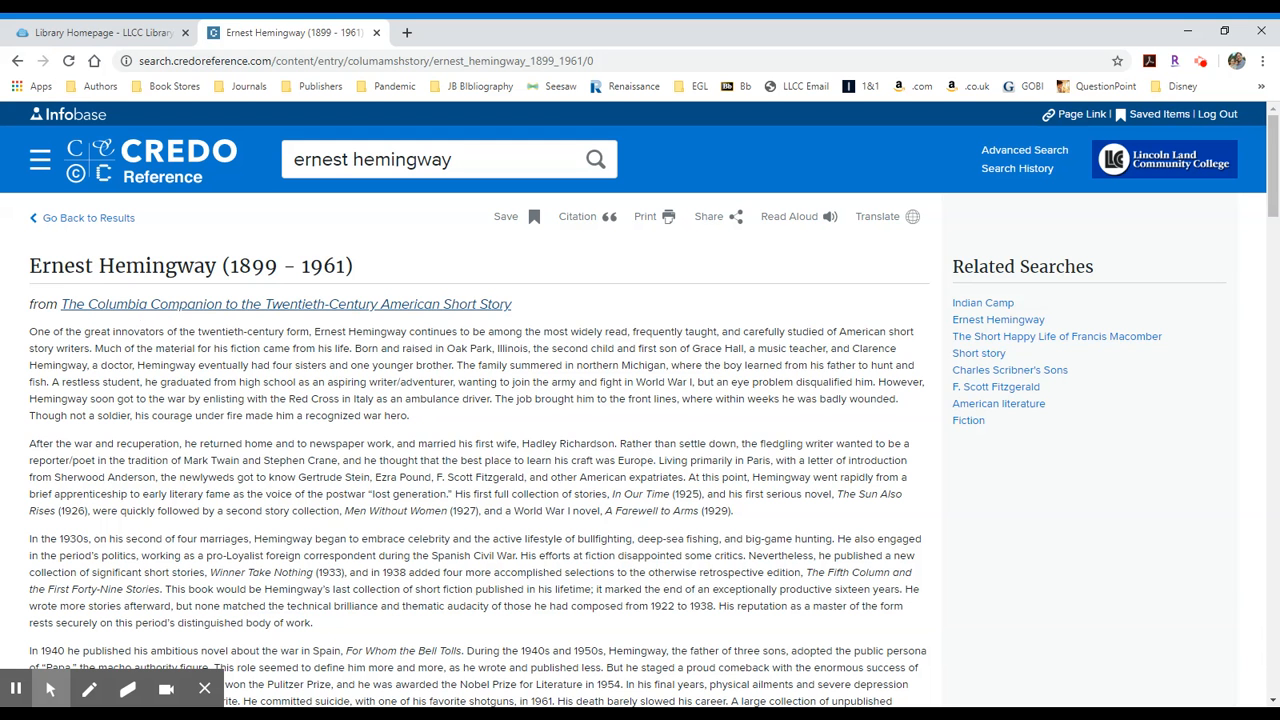
{"action": "mouse_move", "coordinate": [164, 312]}
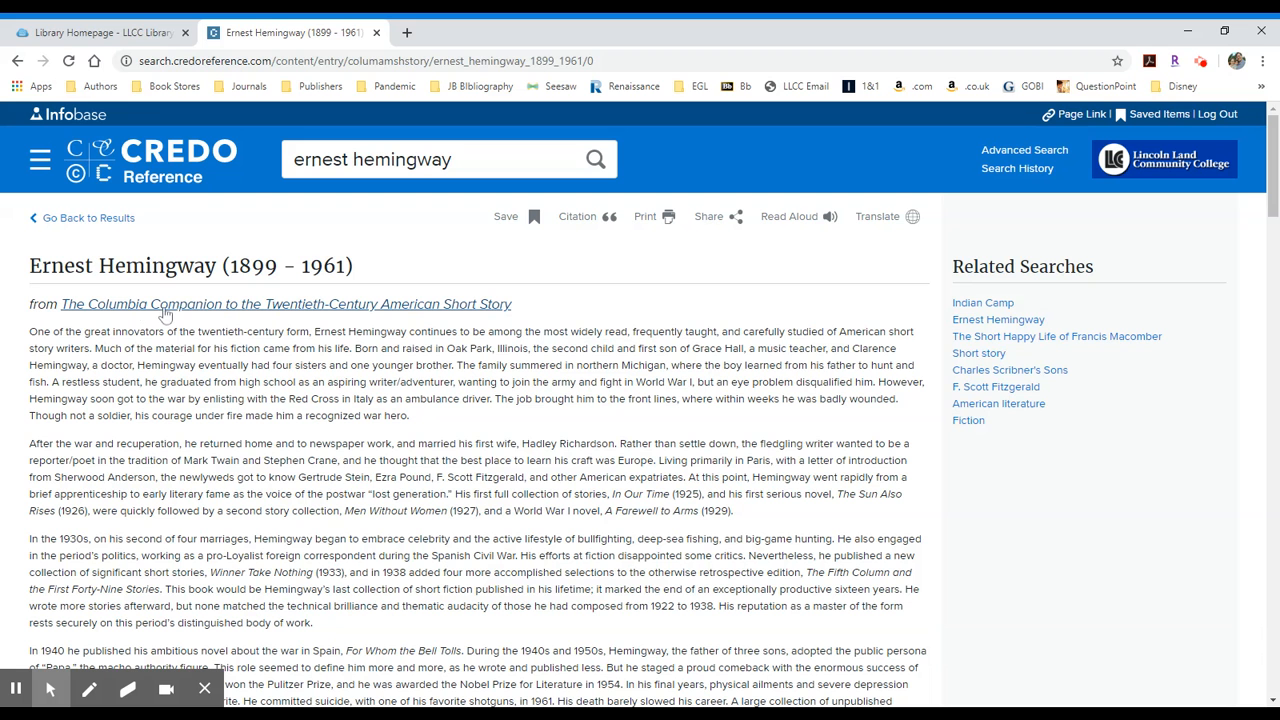
{"action": "left_click", "coordinate": [284, 304]}
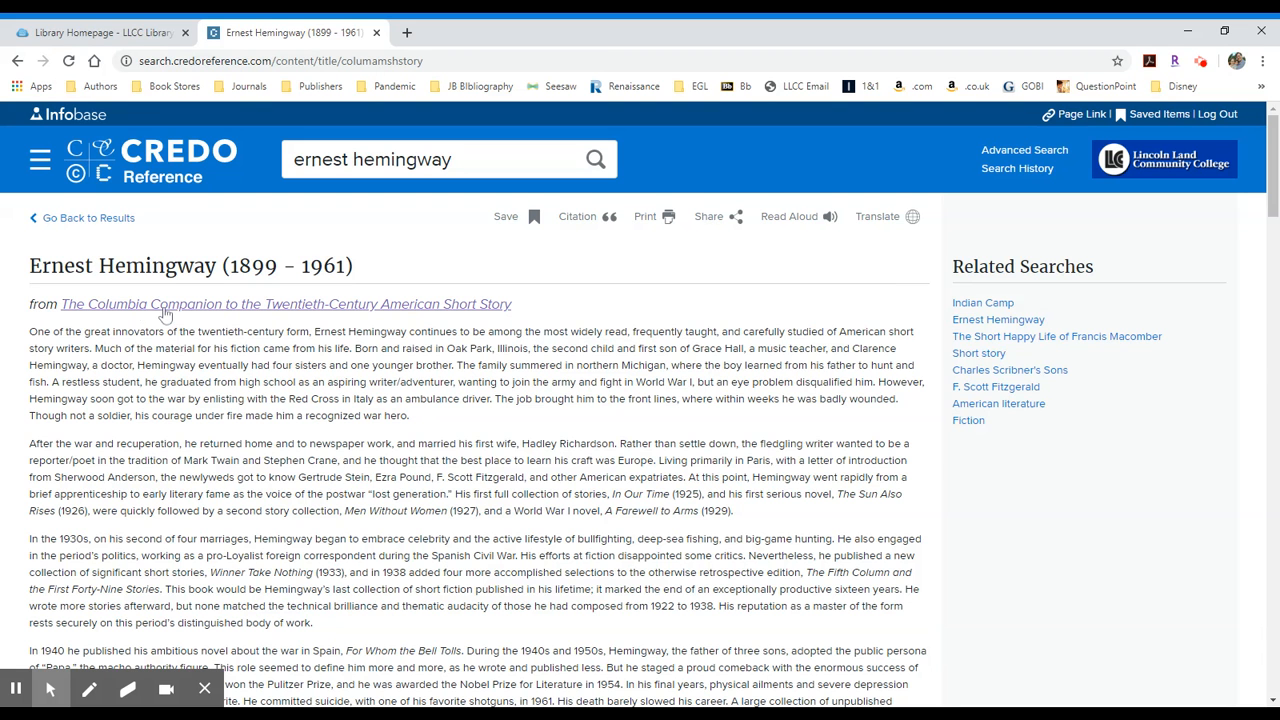
{"action": "left_click", "coordinate": [284, 304]}
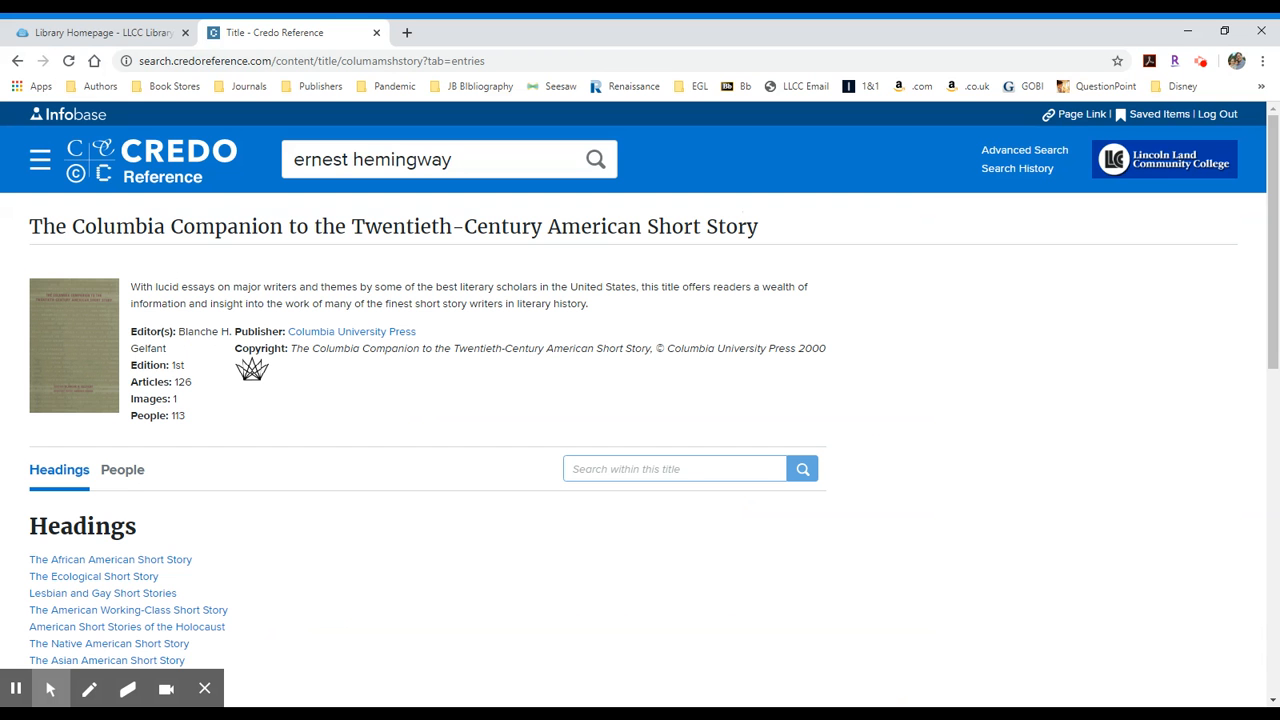
Review the Columbia Companion title page with its editor, publisher and 126 headings
{"action": "scroll", "scroll_direction": "down", "scroll_amount": 3}
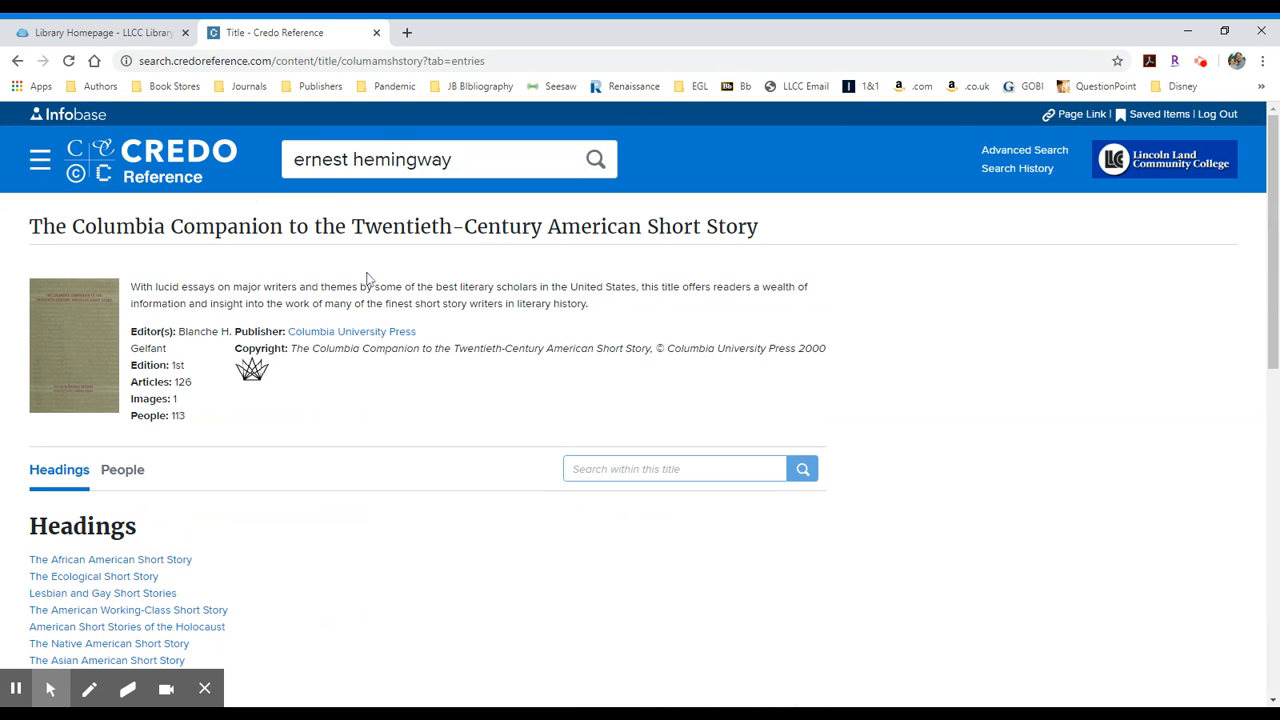
{"action": "mouse_move", "coordinate": [392, 410]}
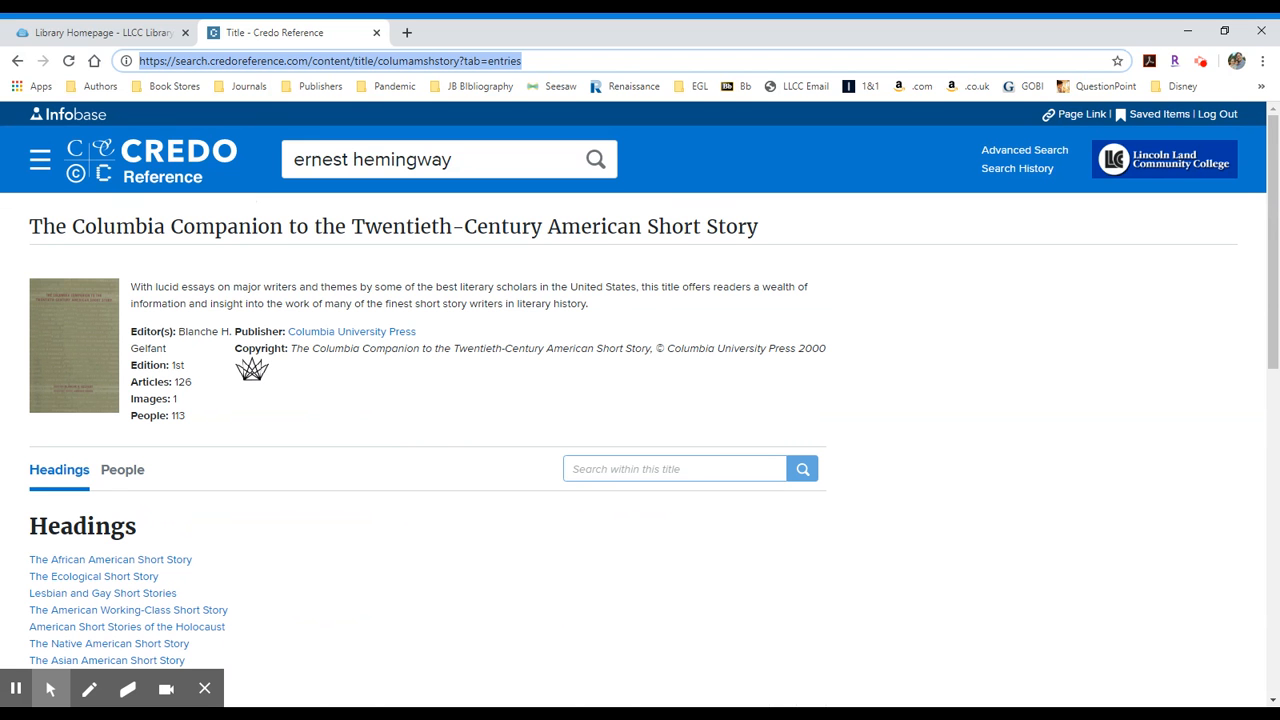
{"action": "mouse_move", "coordinate": [716, 380]}
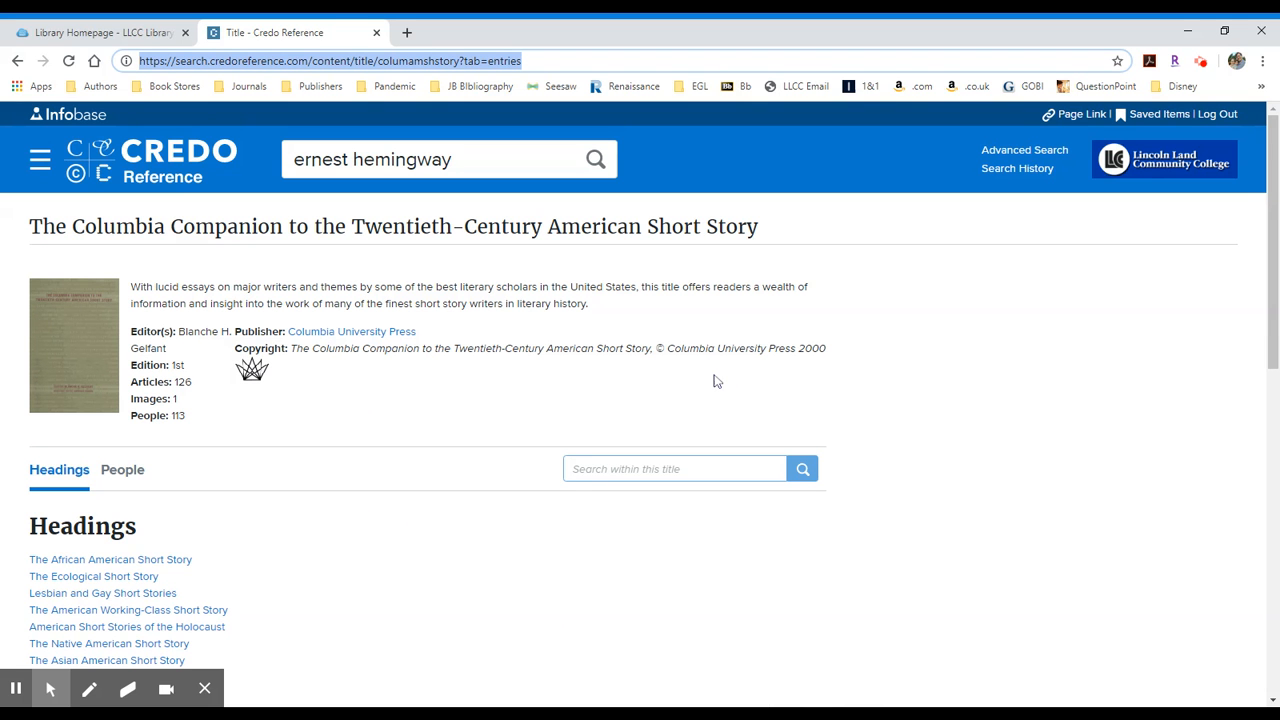
{"action": "mouse_move", "coordinate": [748, 384]}
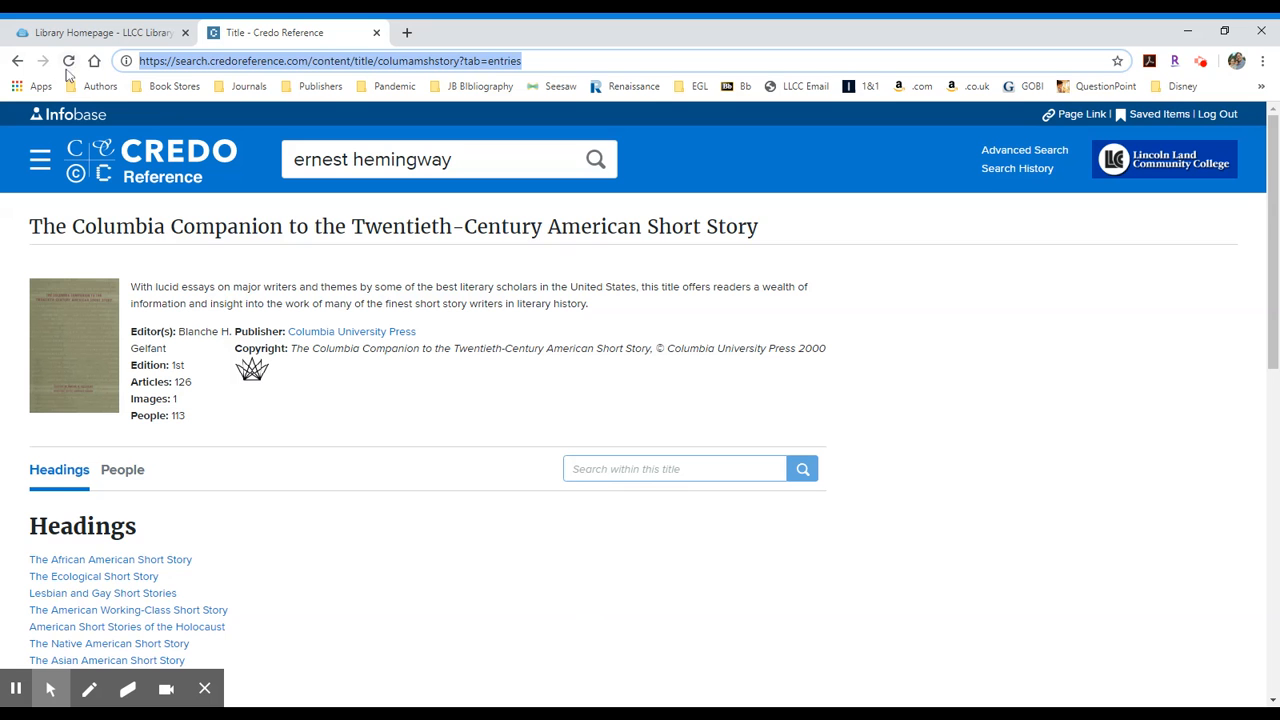
{"action": "mouse_move", "coordinate": [396, 390]}
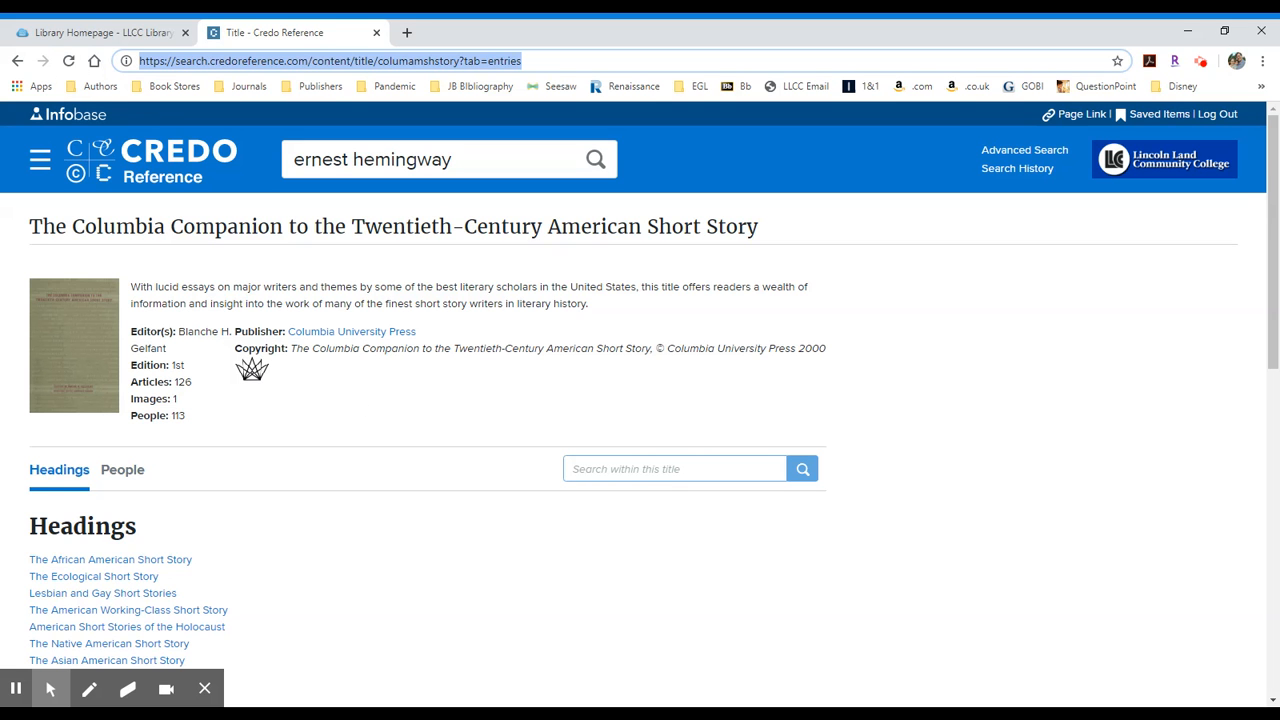
{"action": "mouse_move", "coordinate": [16, 688]}
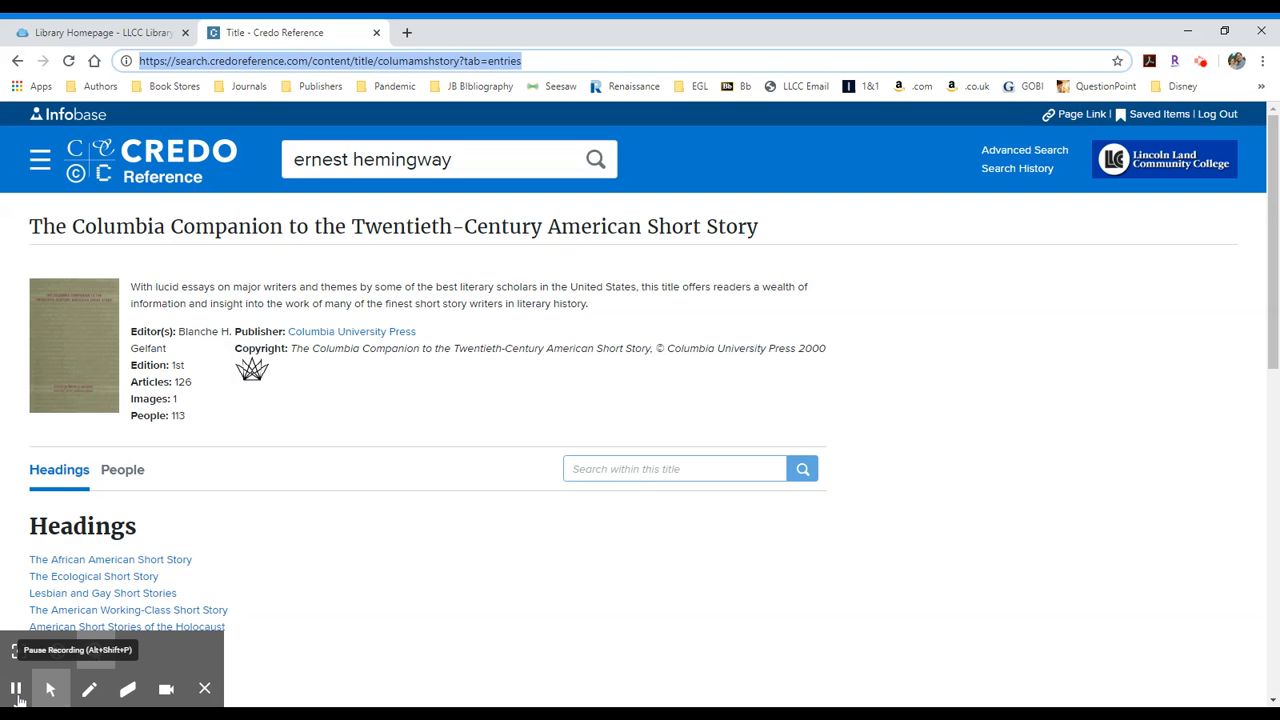